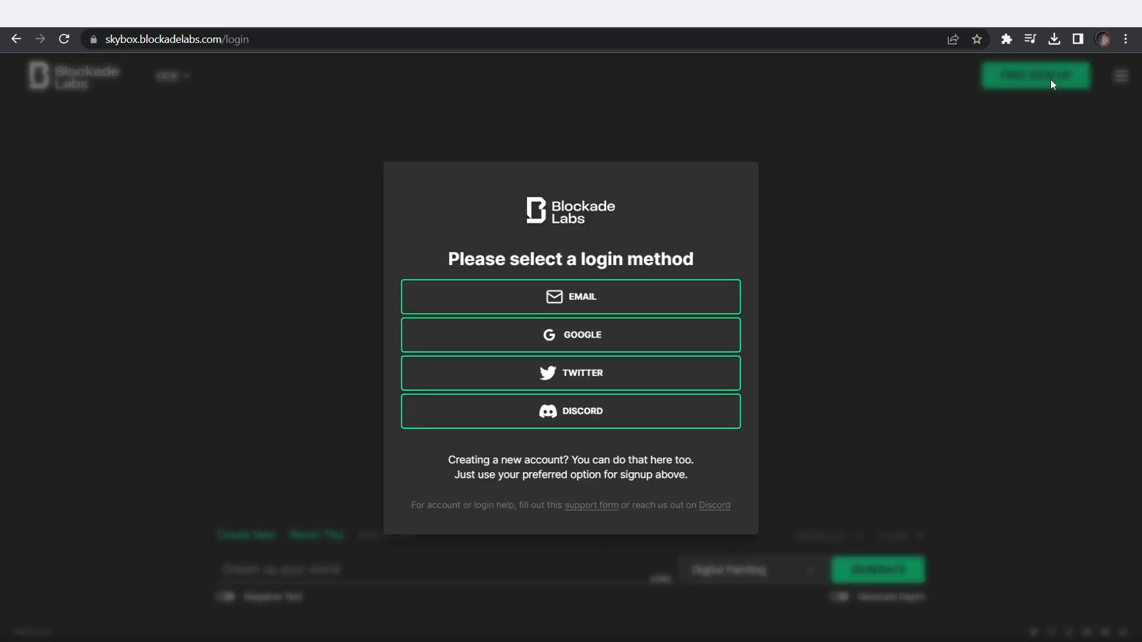
Sign into Skybox with a Google account, accept the terms, and look around the desert panorama.
left_click(570, 295)
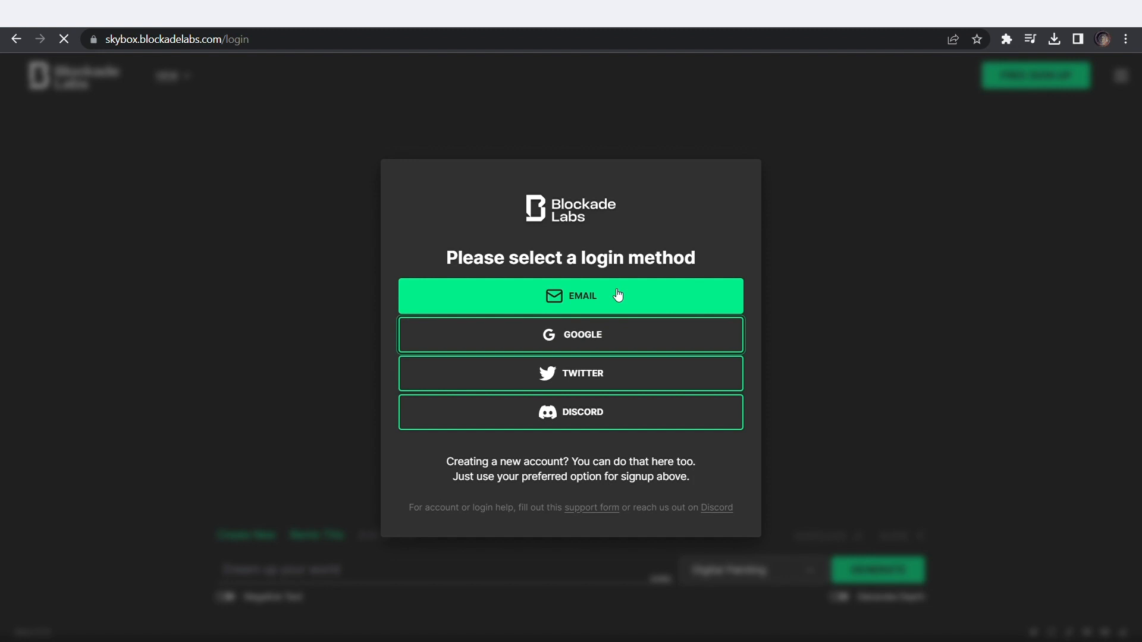
left_click(570, 334)
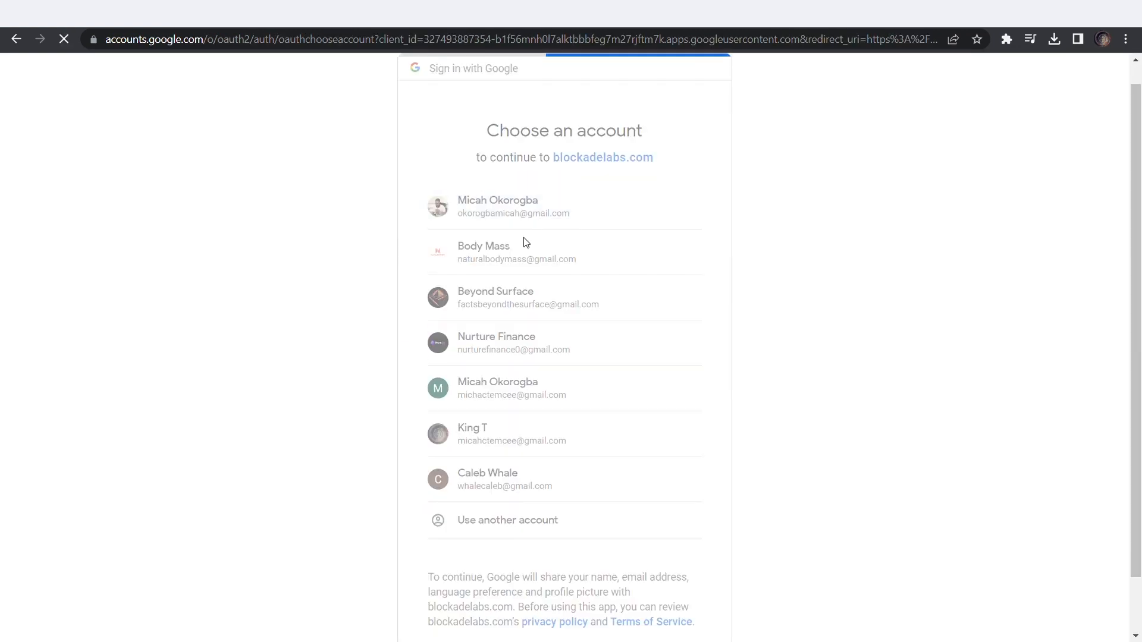
left_click(497, 206)
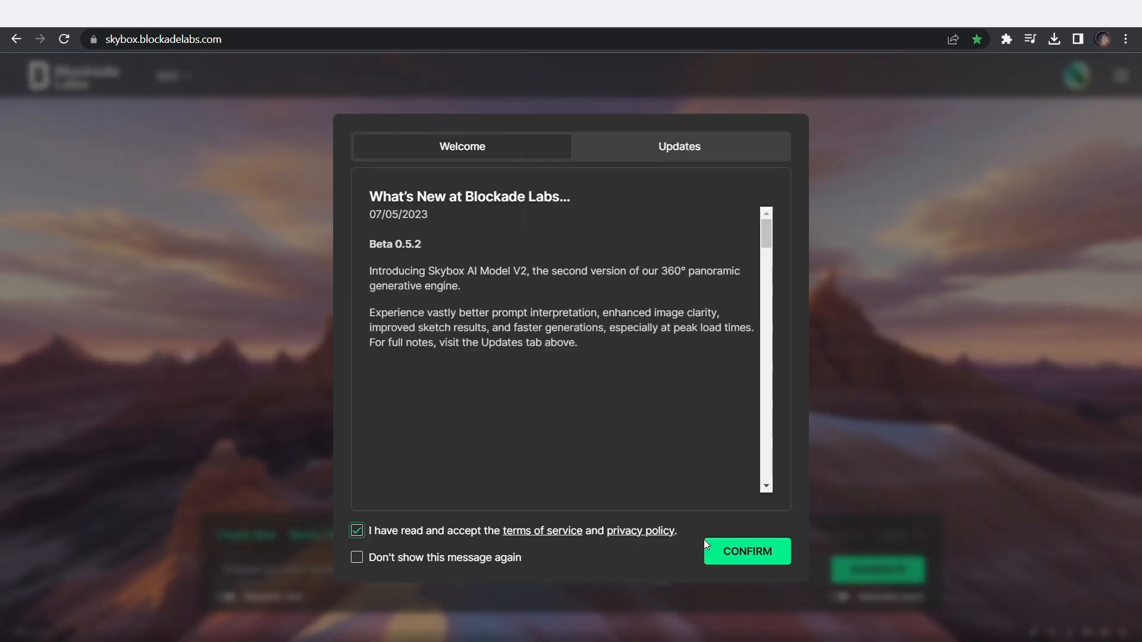
left_click(745, 551)
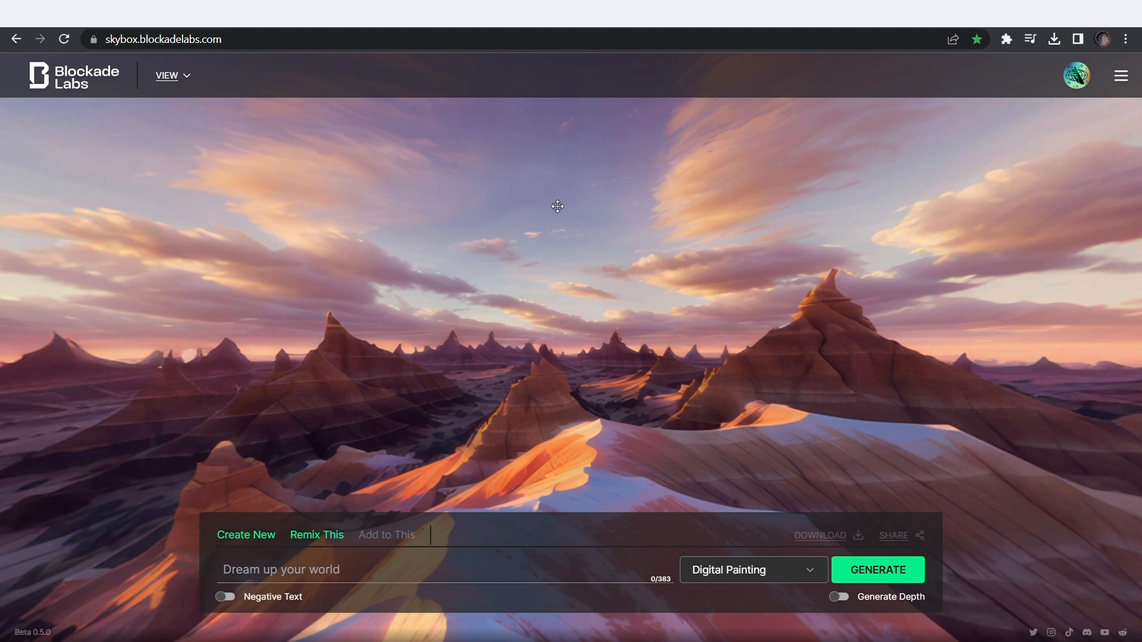
left_click_drag(557, 206, 115, 184)
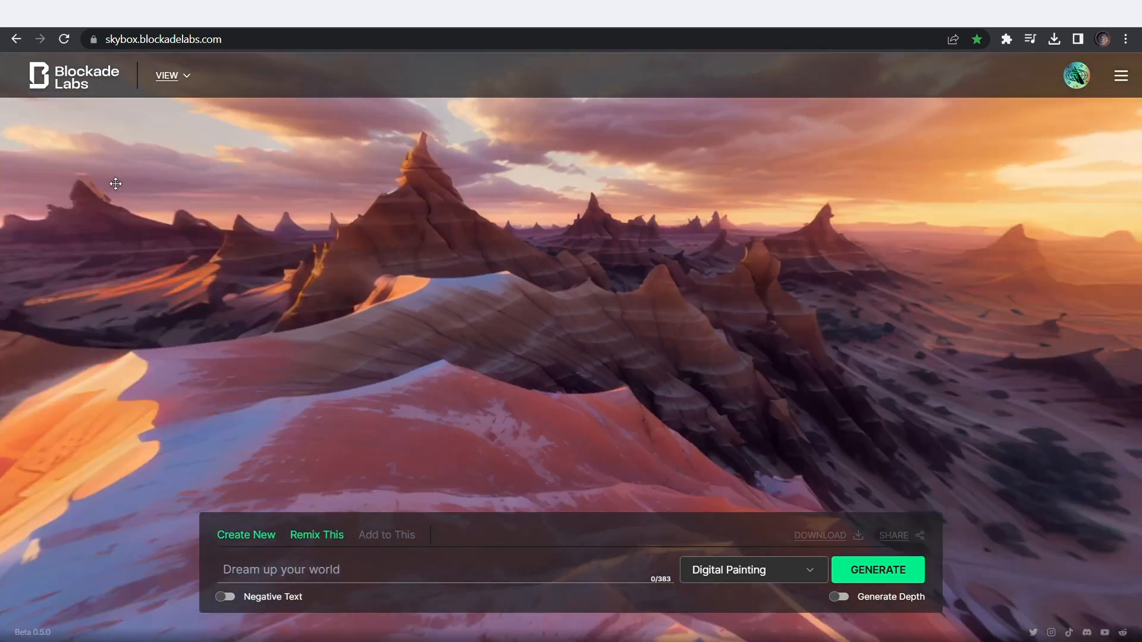
Start a new Realistic-style world prompted with a cyberpunk city and planets in the sky.
left_click(246, 535)
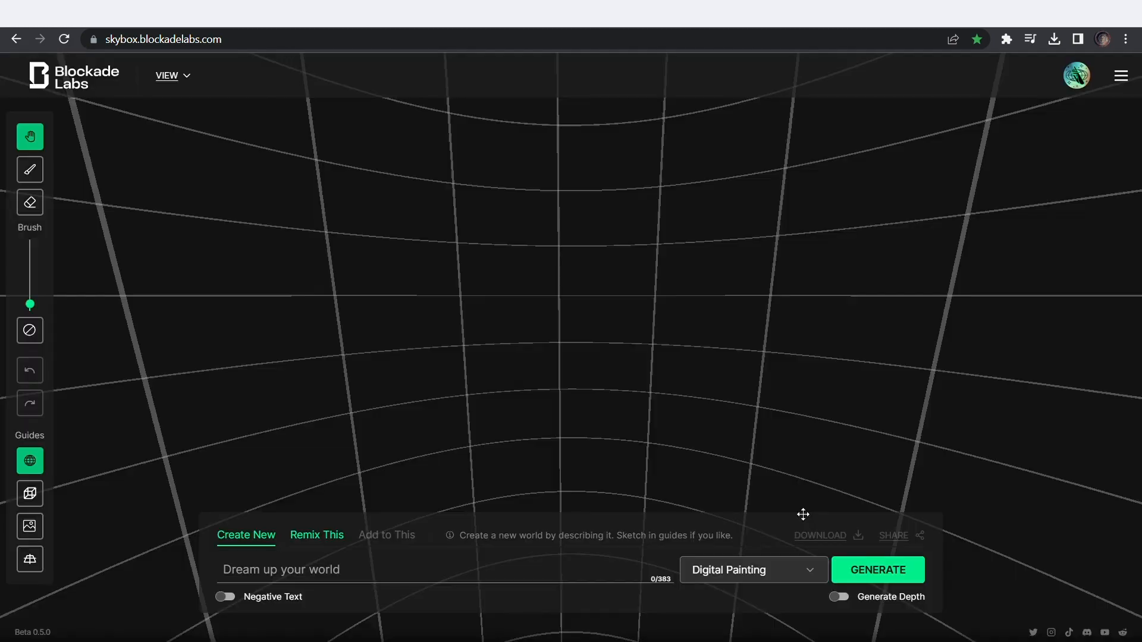
left_click(752, 570)
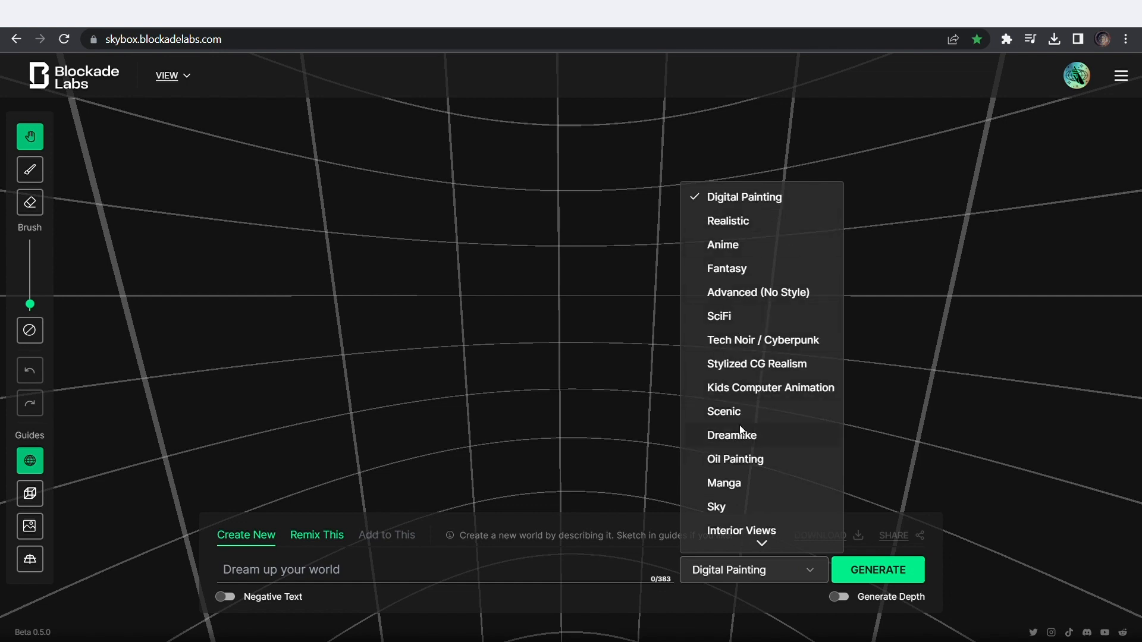
left_click(727, 220)
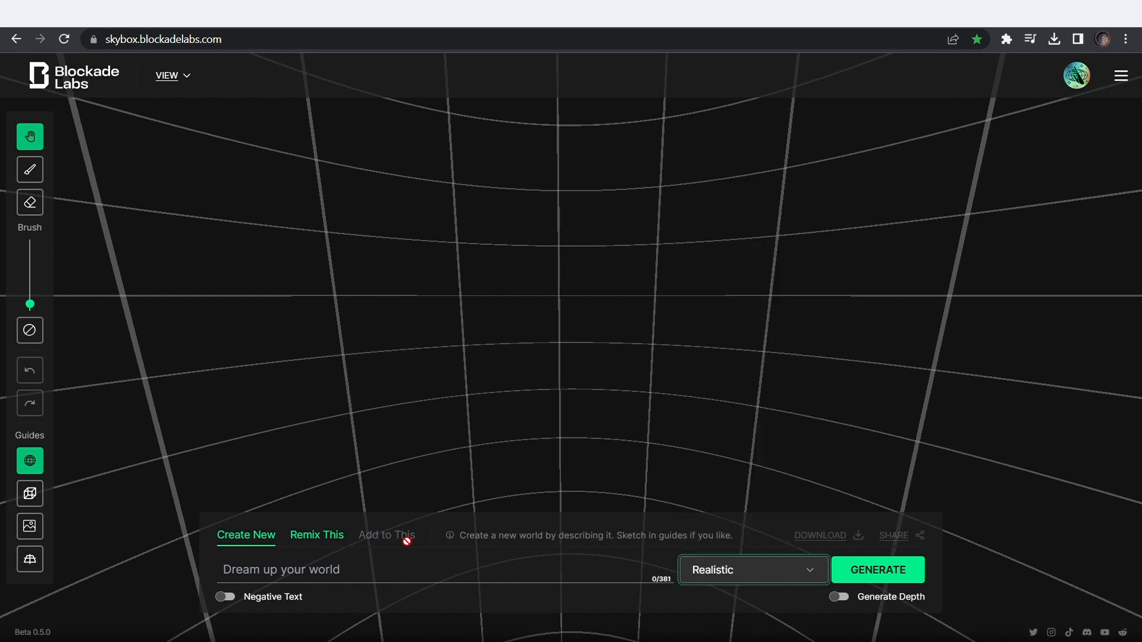
type("A cyberpunk cityscape with skyscrapers and")
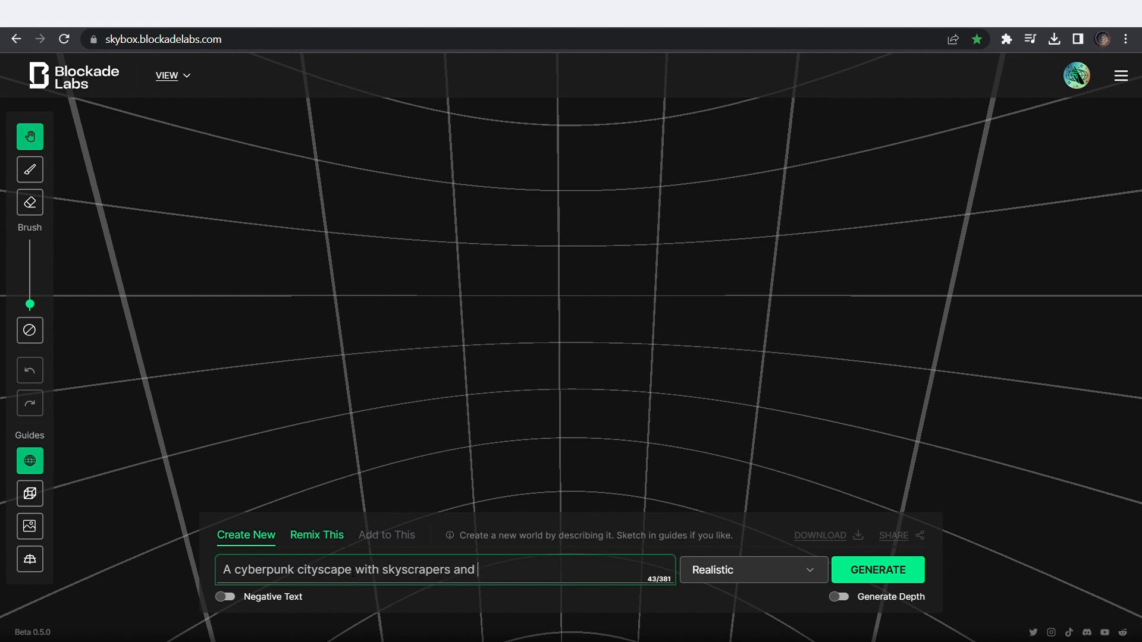
type("planets in the sky")
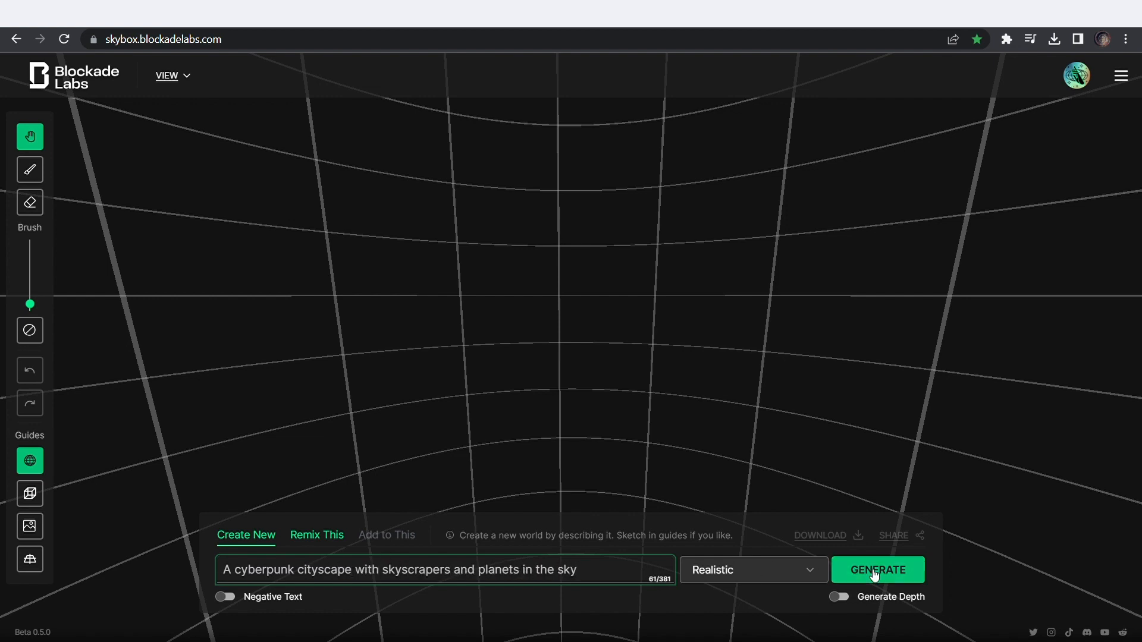
Sketch skyscrapers and planets across the grid and generate the cyberpunk world.
left_click_drag(157, 455, 273, 284)
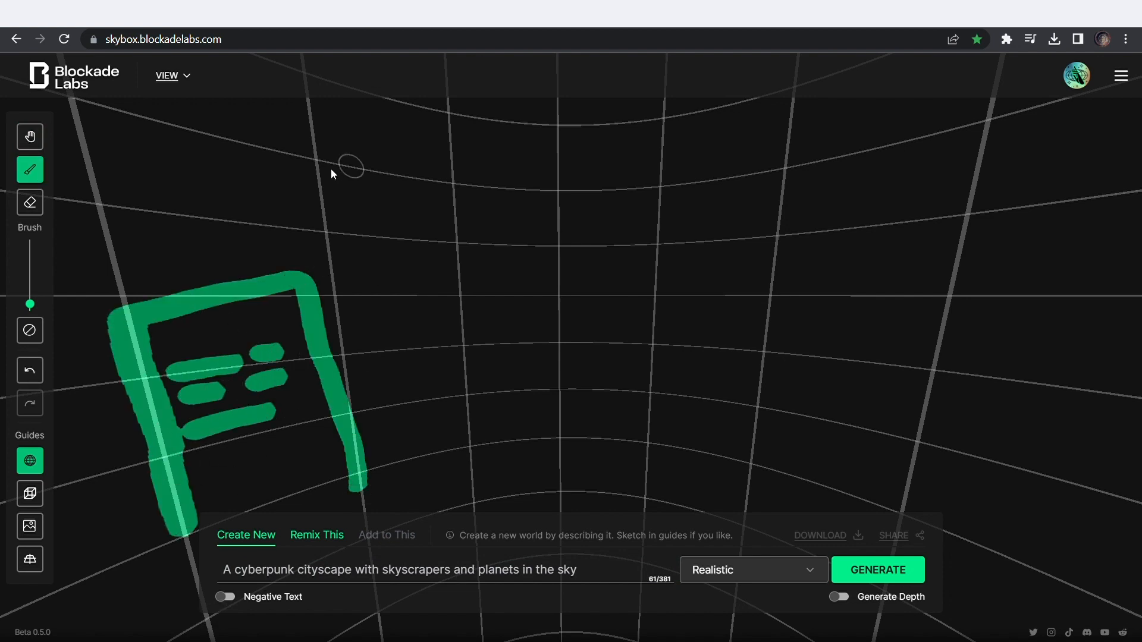
left_click_drag(350, 166, 422, 326)
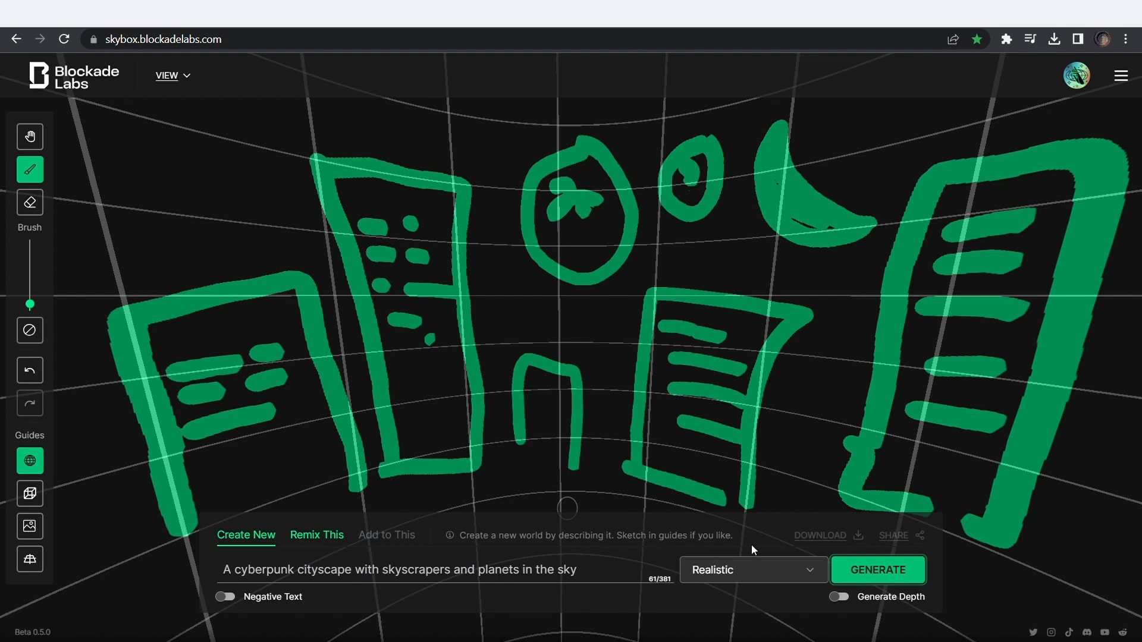
left_click(878, 570)
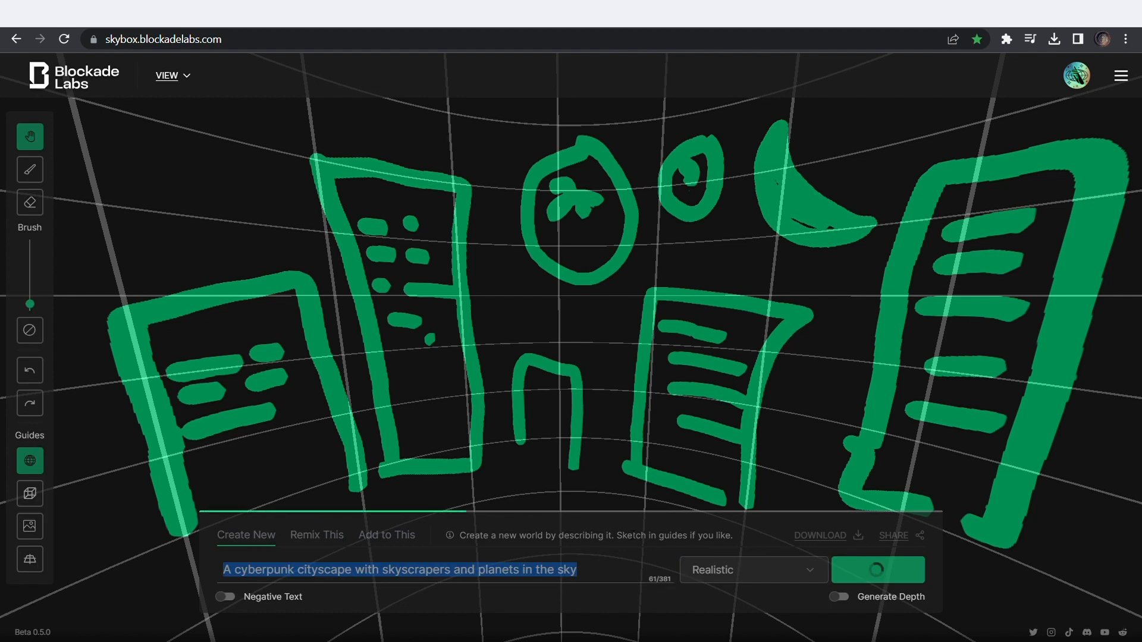
Drag around the finished cyberpunk skybox to view the glowing skyline and planets.
left_click(877, 569)
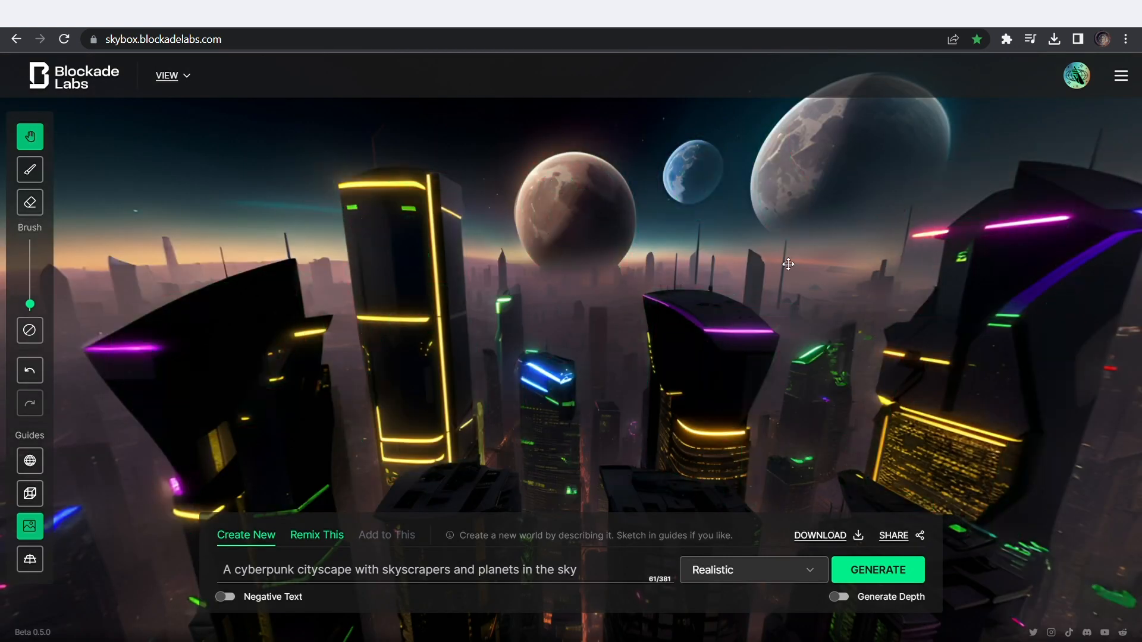
left_click_drag(788, 264, 908, 329)
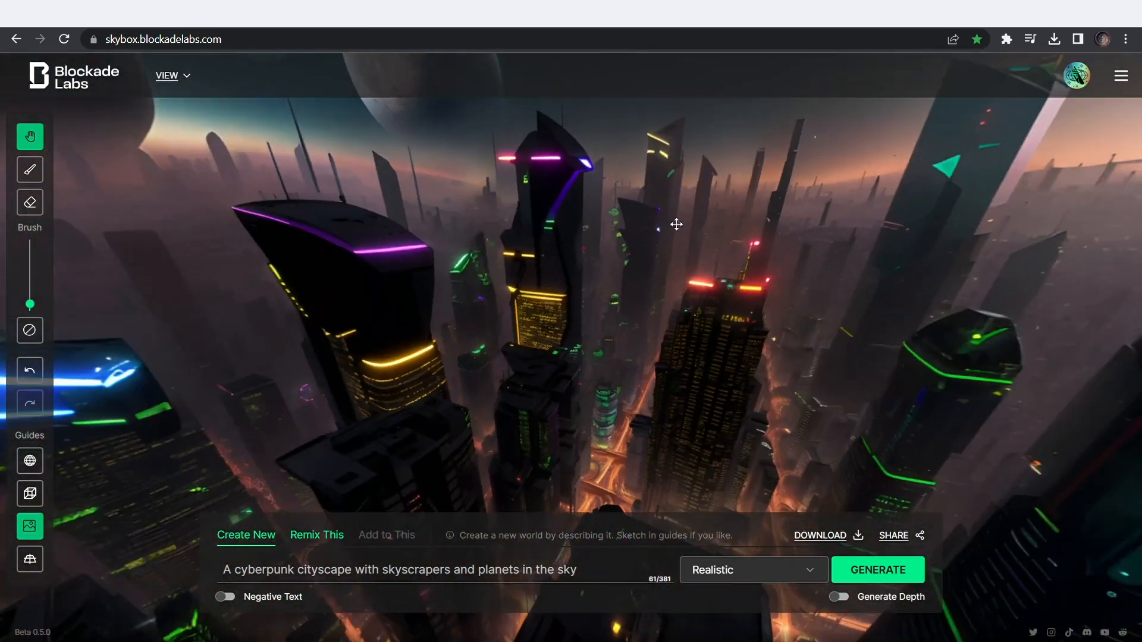
left_click_drag(676, 224, 873, 383)
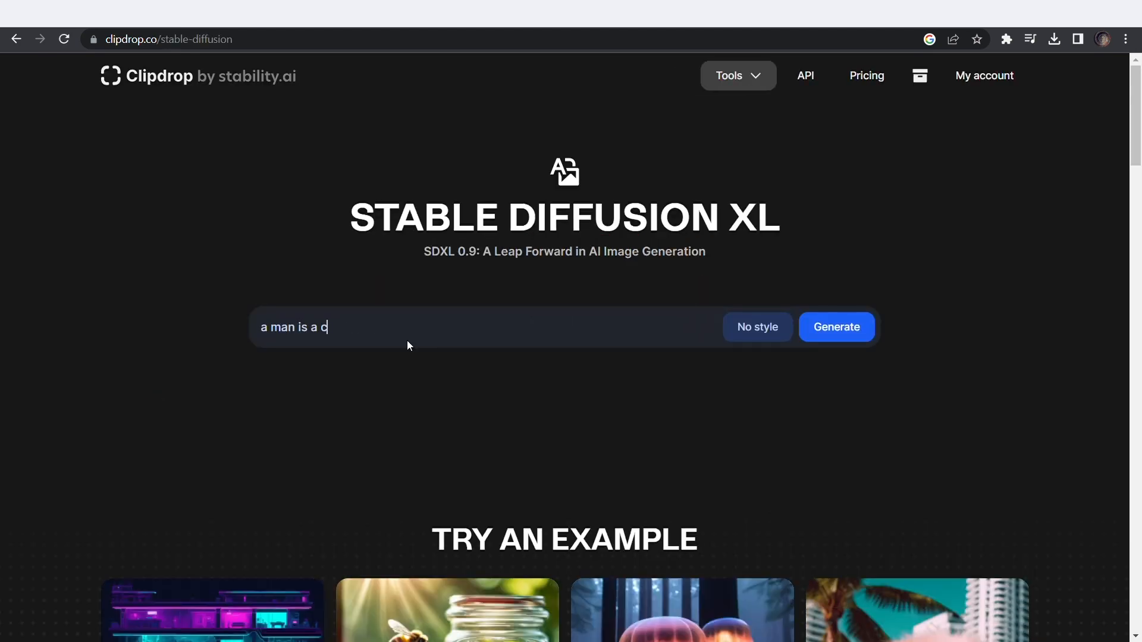
Generate SDXL images of 'cyberpunk city with flying cars in the sky', then download the standing-man image in HD.
type("yberpunk city with")
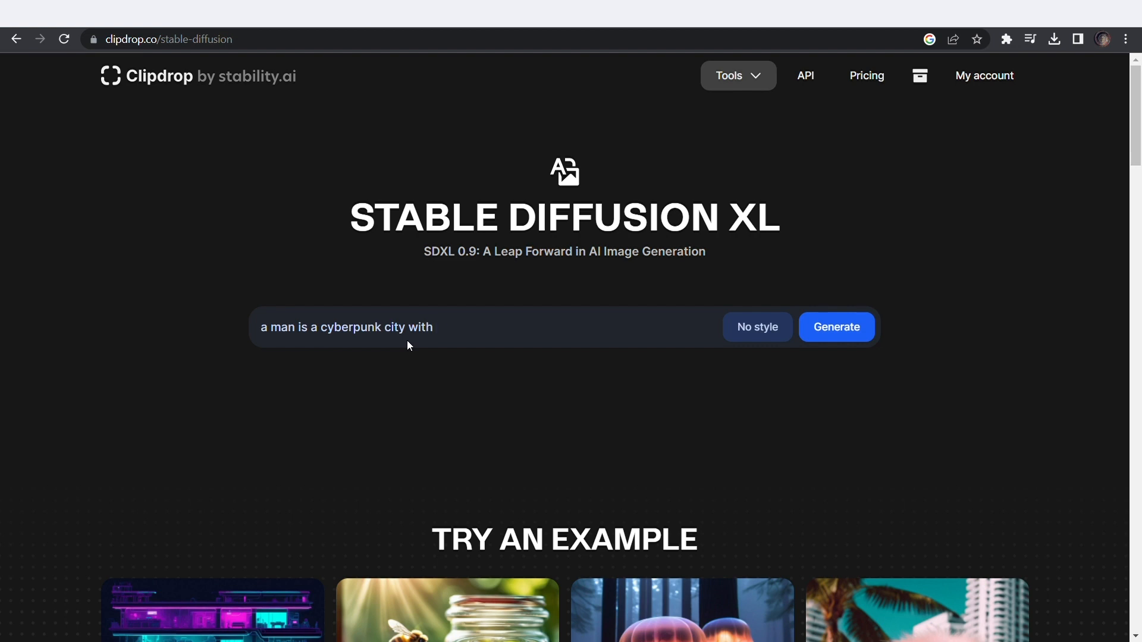
type("flying cars in the")
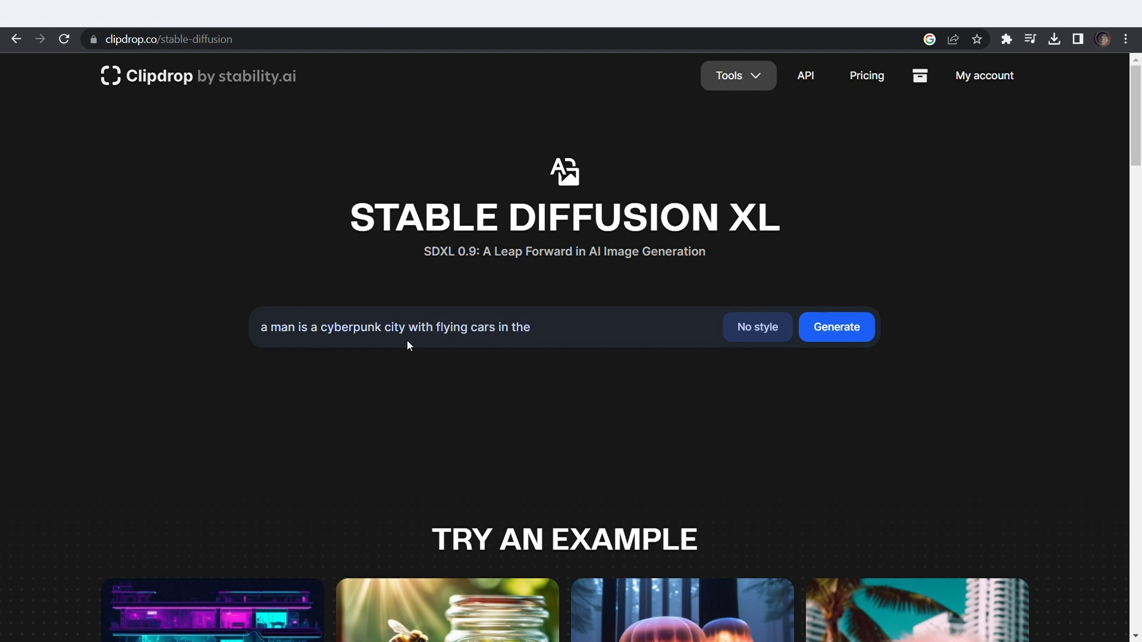
type("sky")
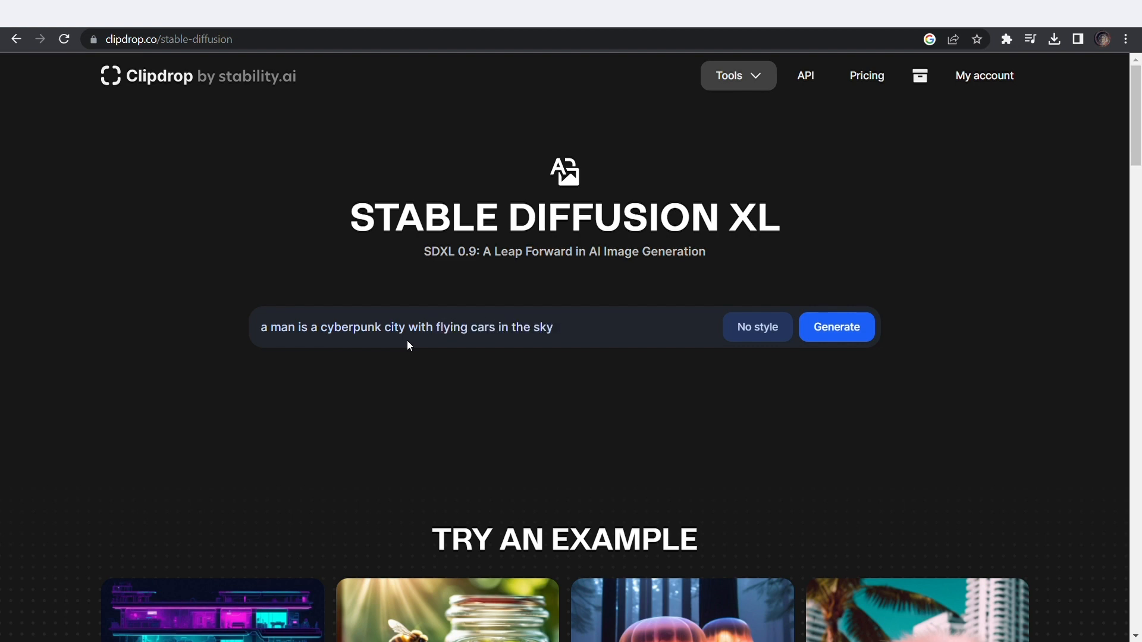
left_click(835, 326)
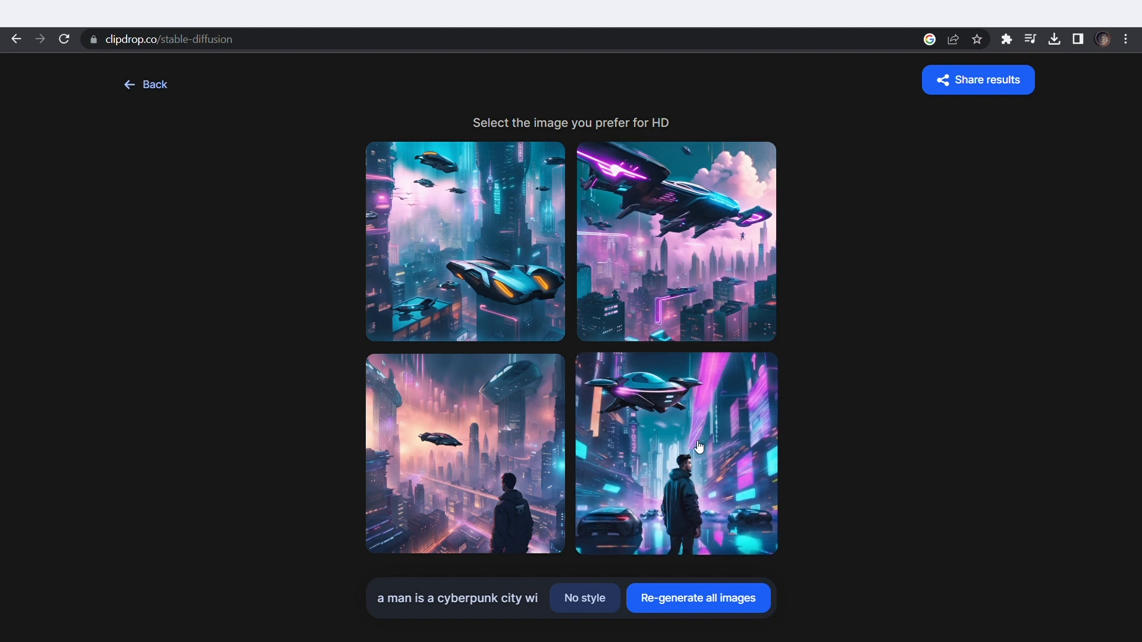
left_click(675, 454)
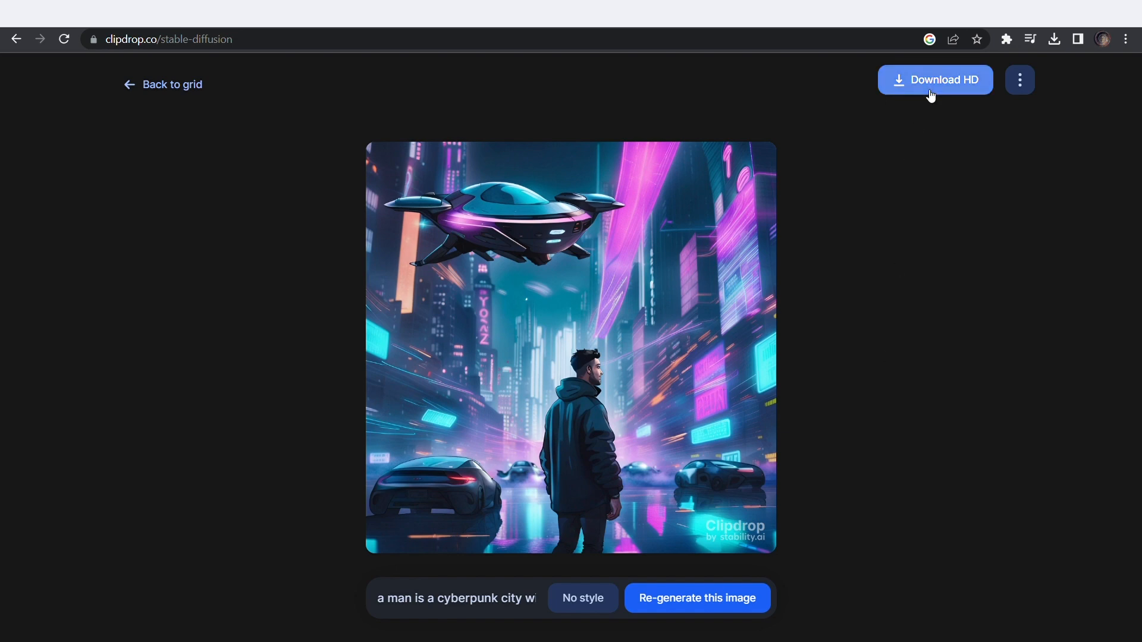
left_click(934, 79)
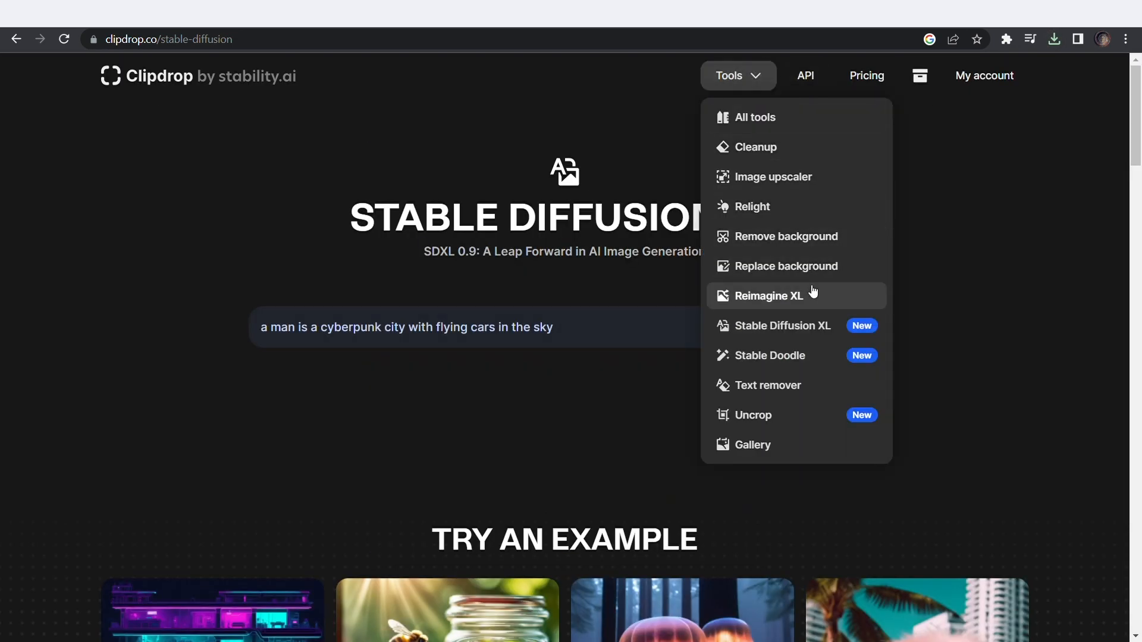
Uncrop the cyberpunk man image to 1024 × 608, generating wider scene variations.
left_click(737, 75)
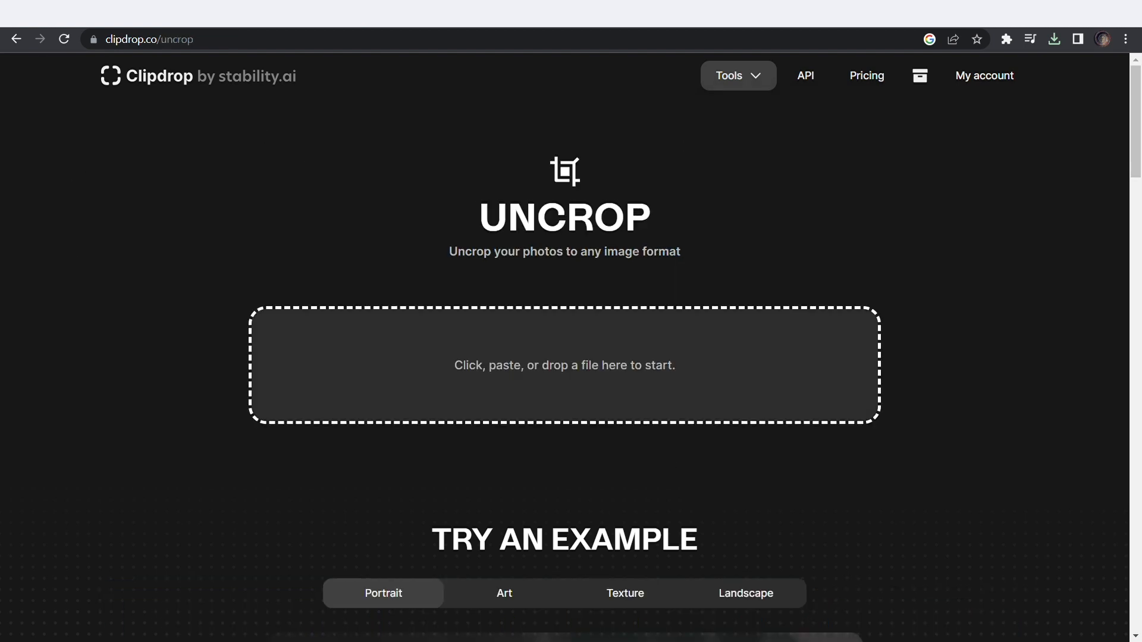
left_click(563, 365)
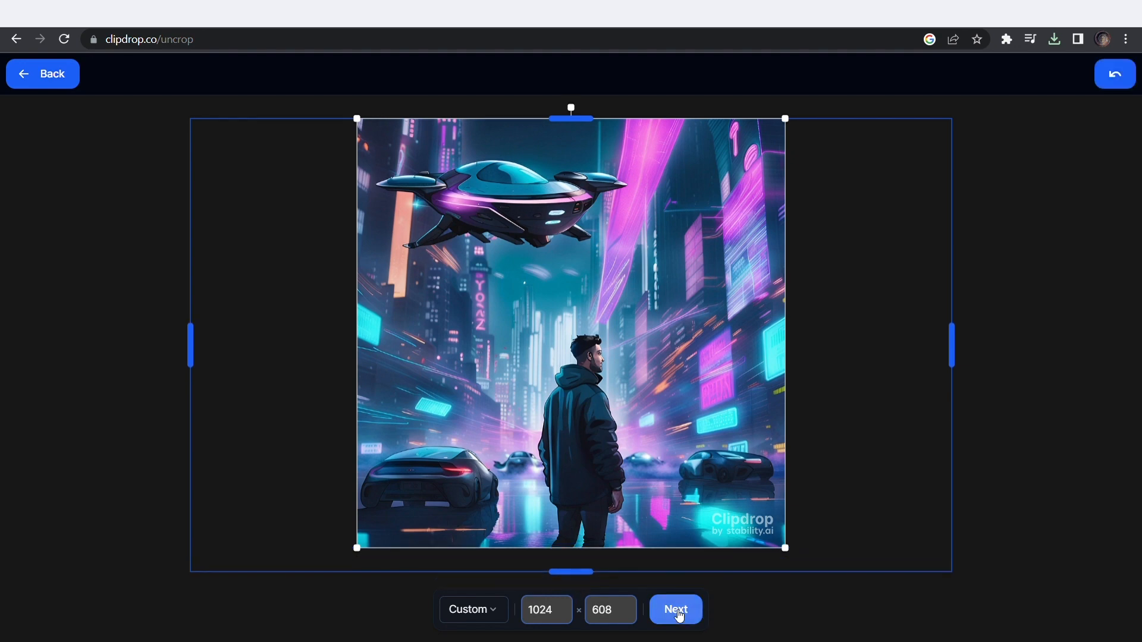
left_click(675, 610)
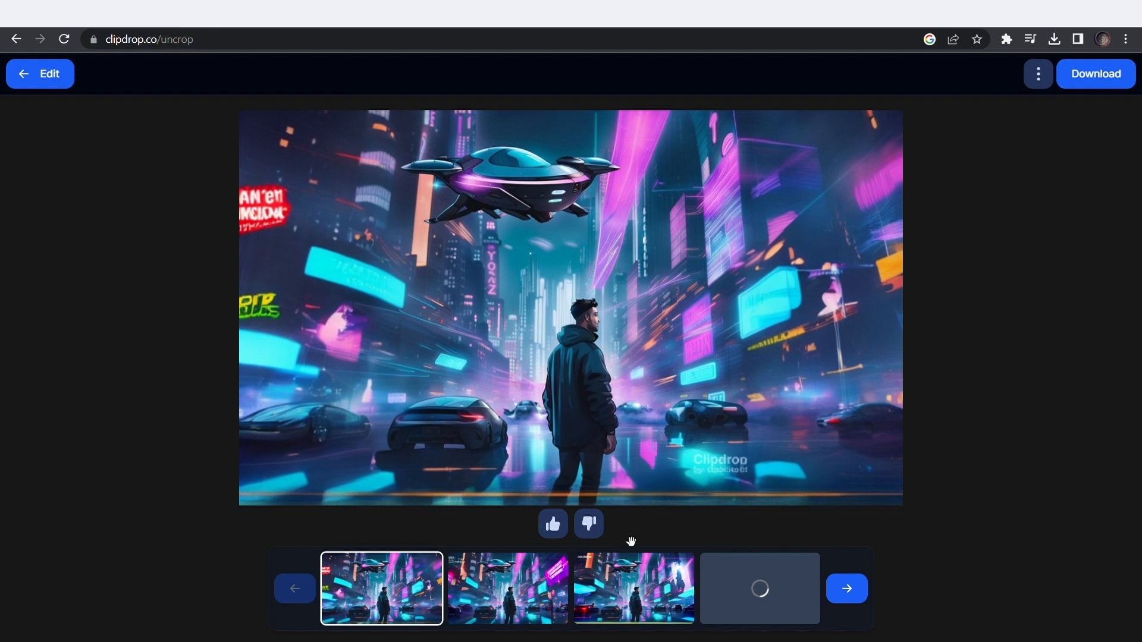
left_click(507, 588)
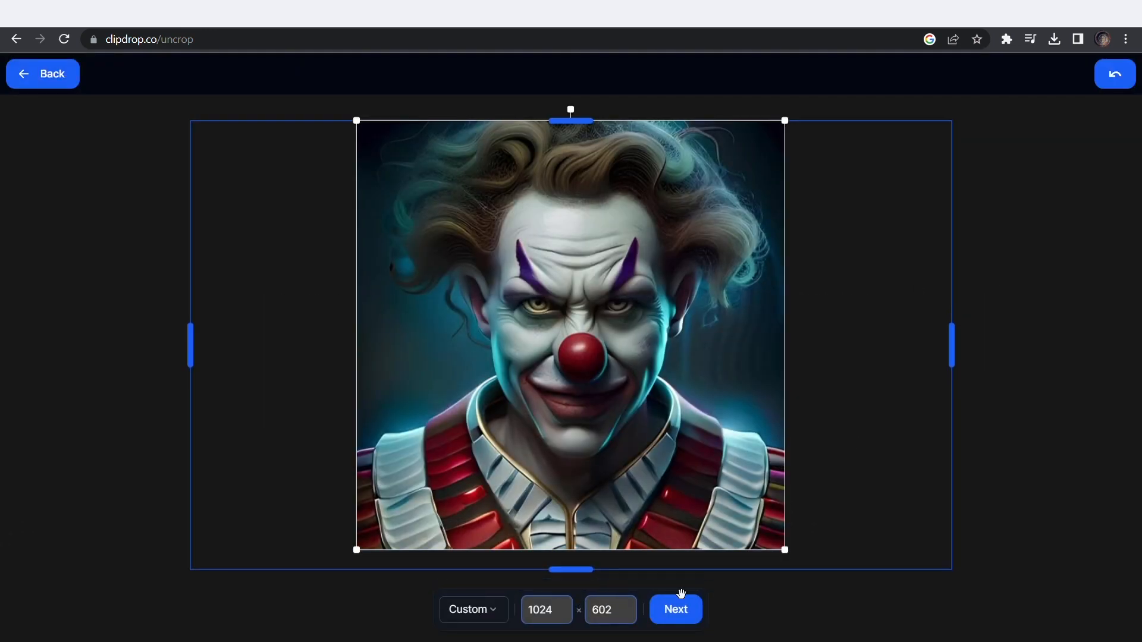
Generate 1024 × 602 widened clown scenes and browse to the crowned clown on a throne.
left_click(674, 610)
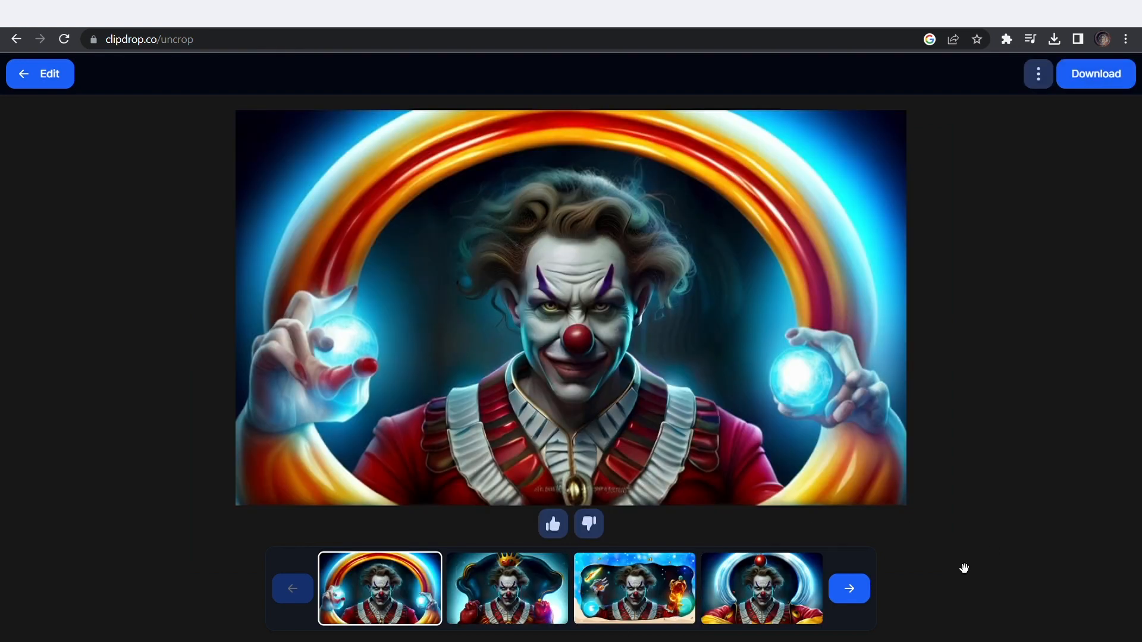
left_click(849, 588)
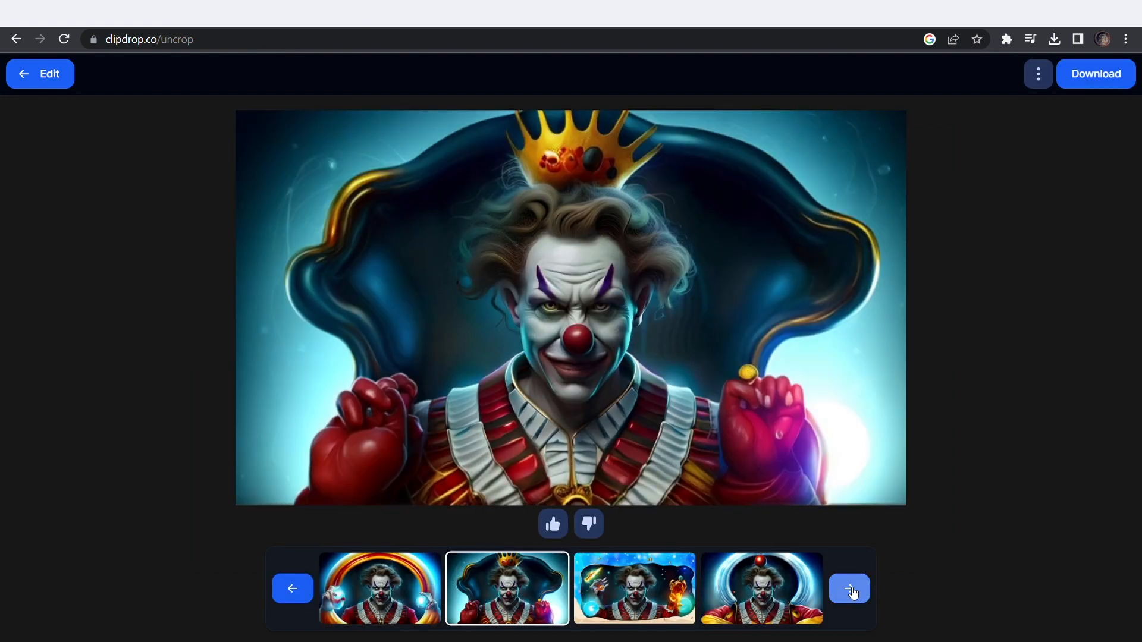
left_click(848, 588)
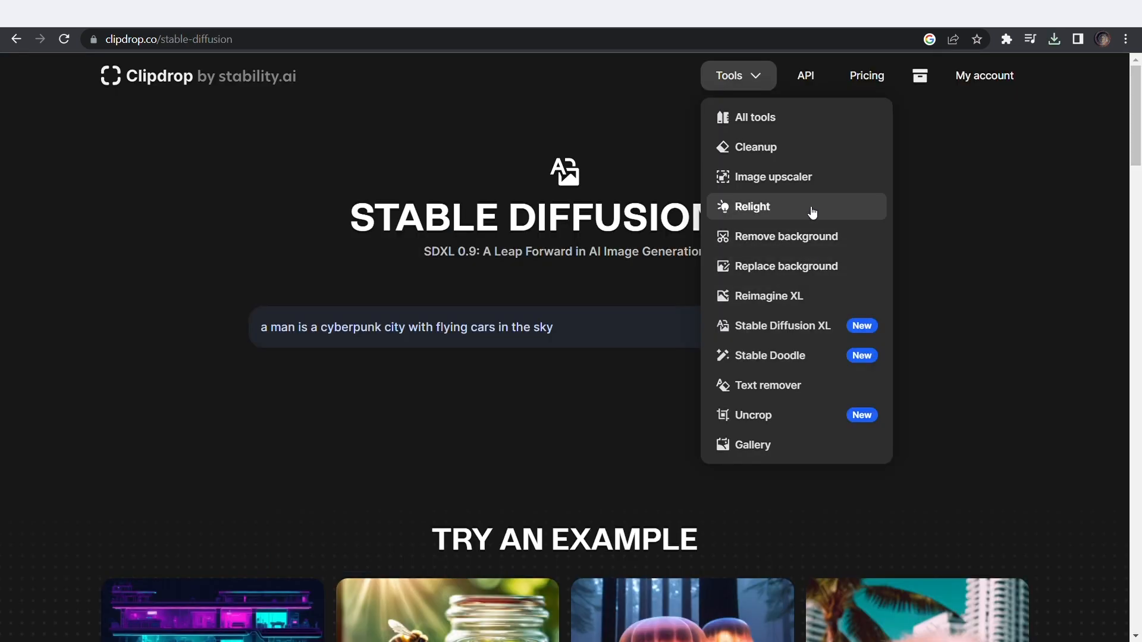
Relight the armored soldier portrait with four lights and preview it with markers hidden.
left_click(753, 206)
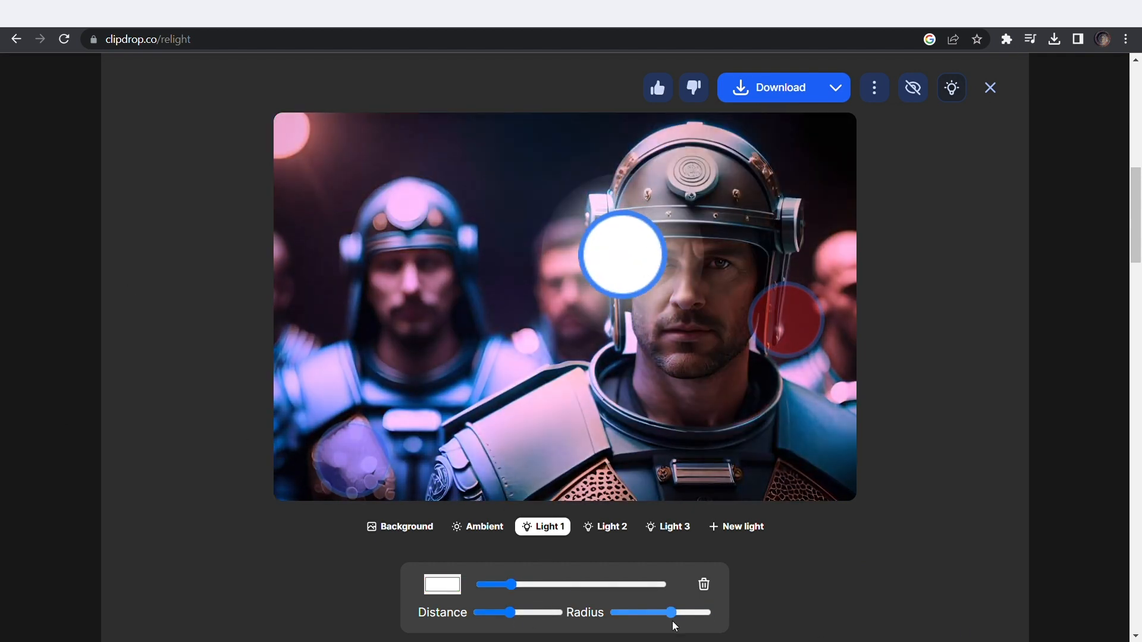
left_click(736, 527)
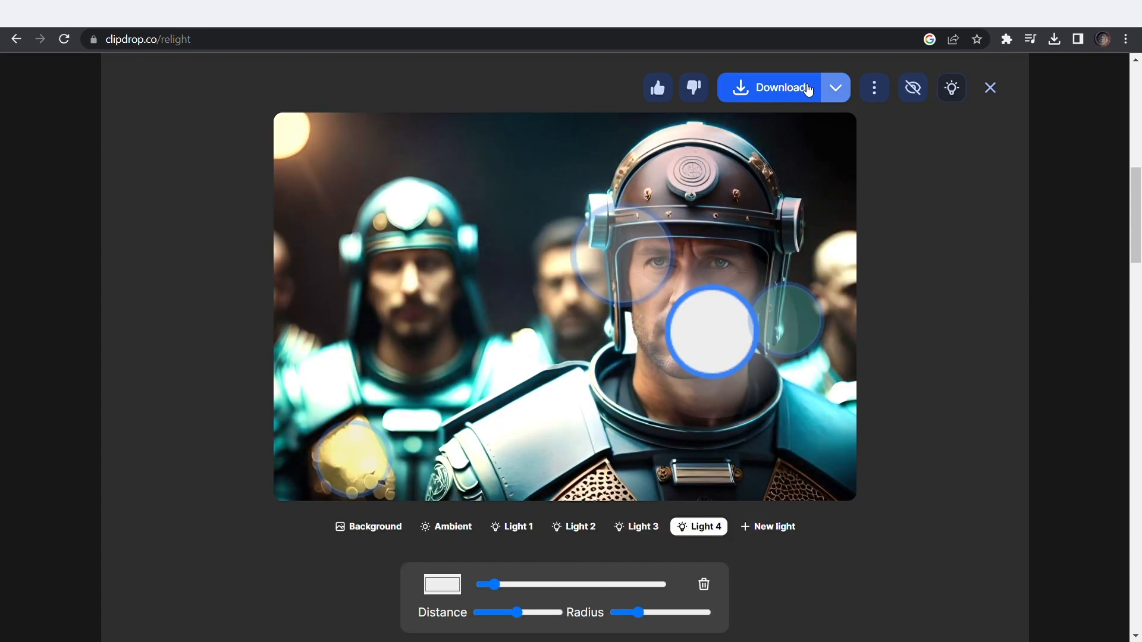
left_click(912, 87)
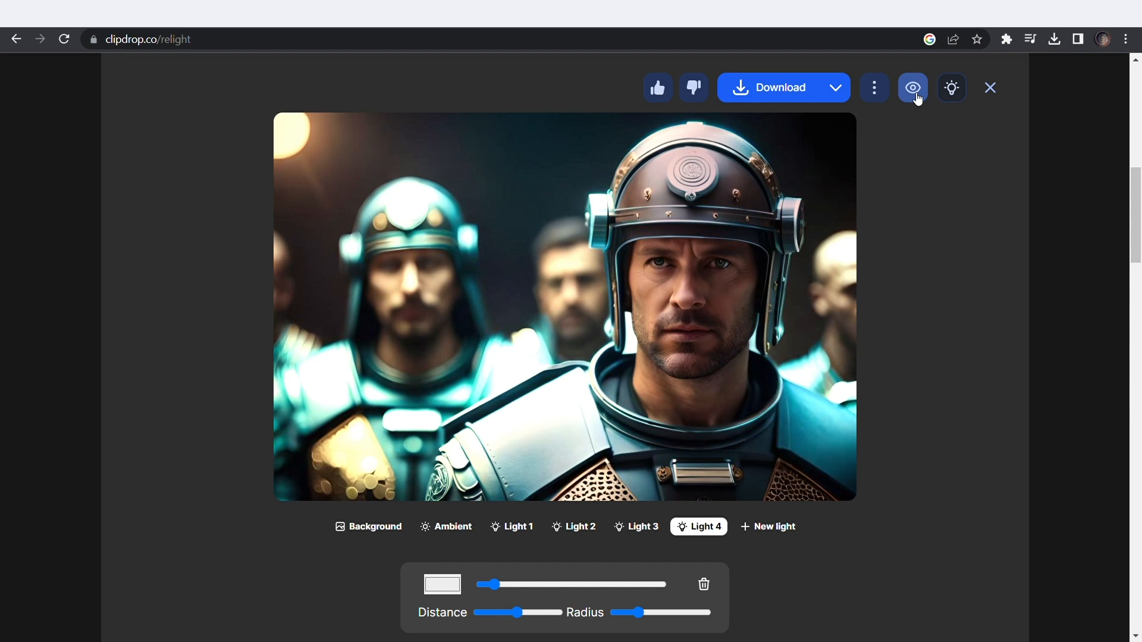
type("runwayml.com")
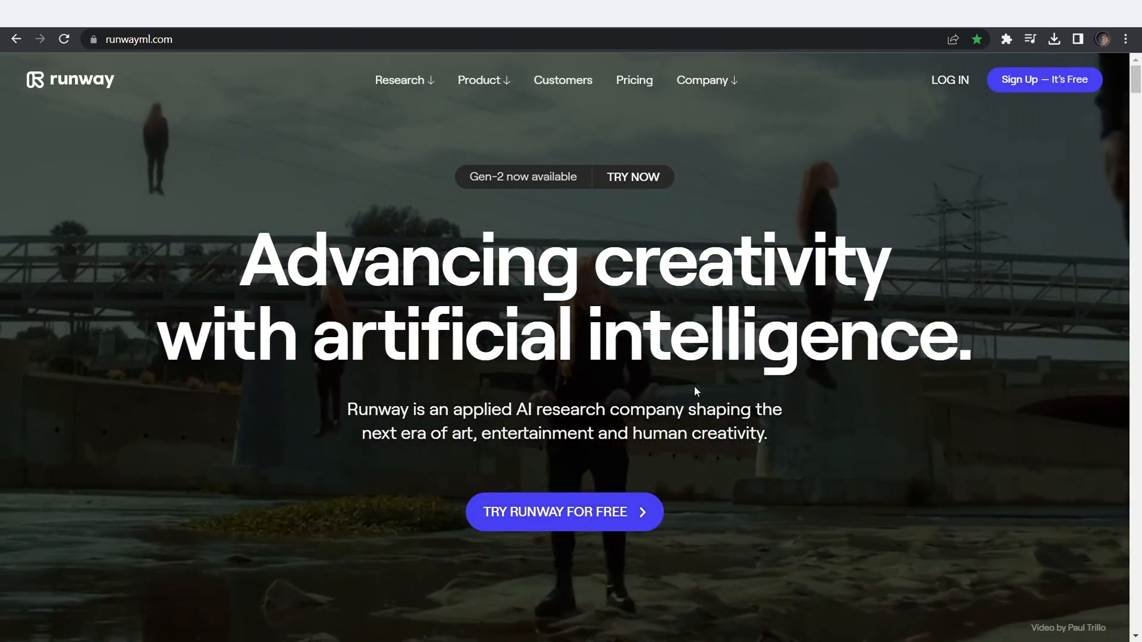
In Runway Gen-2 Text to Video, view and play the four-second moonlit creek video.
left_click(564, 512)
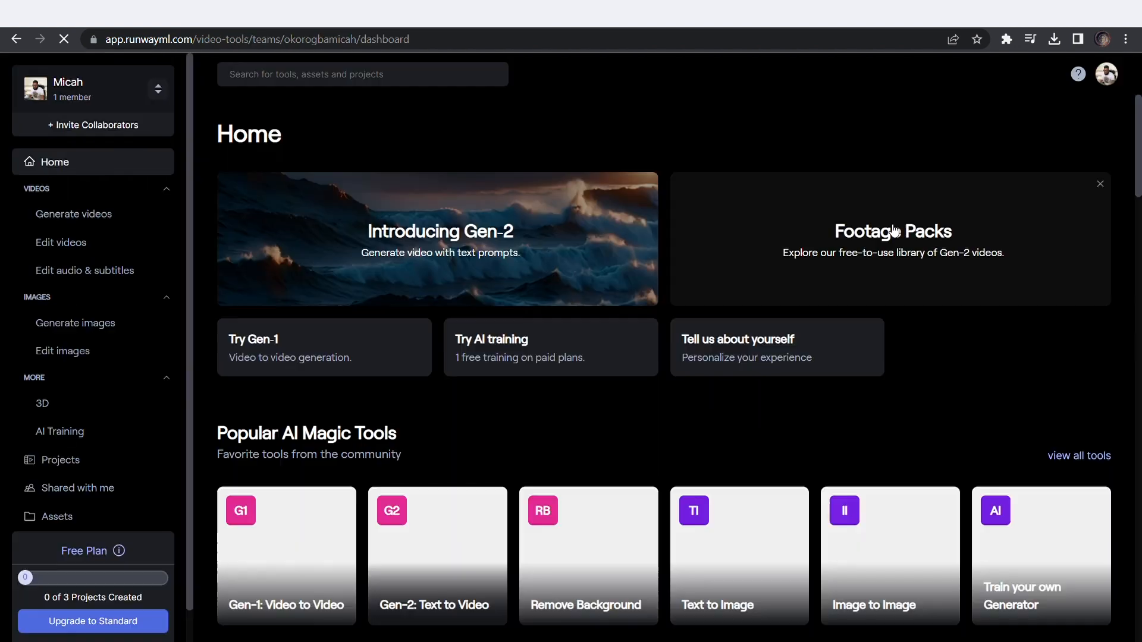
left_click(436, 557)
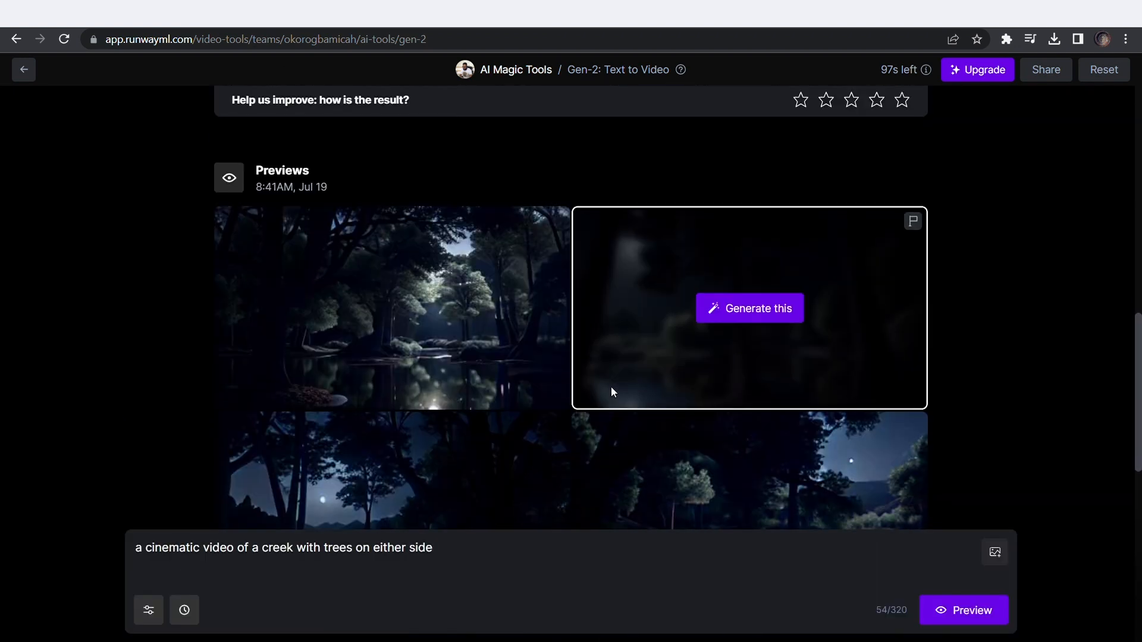
scroll("down", 3)
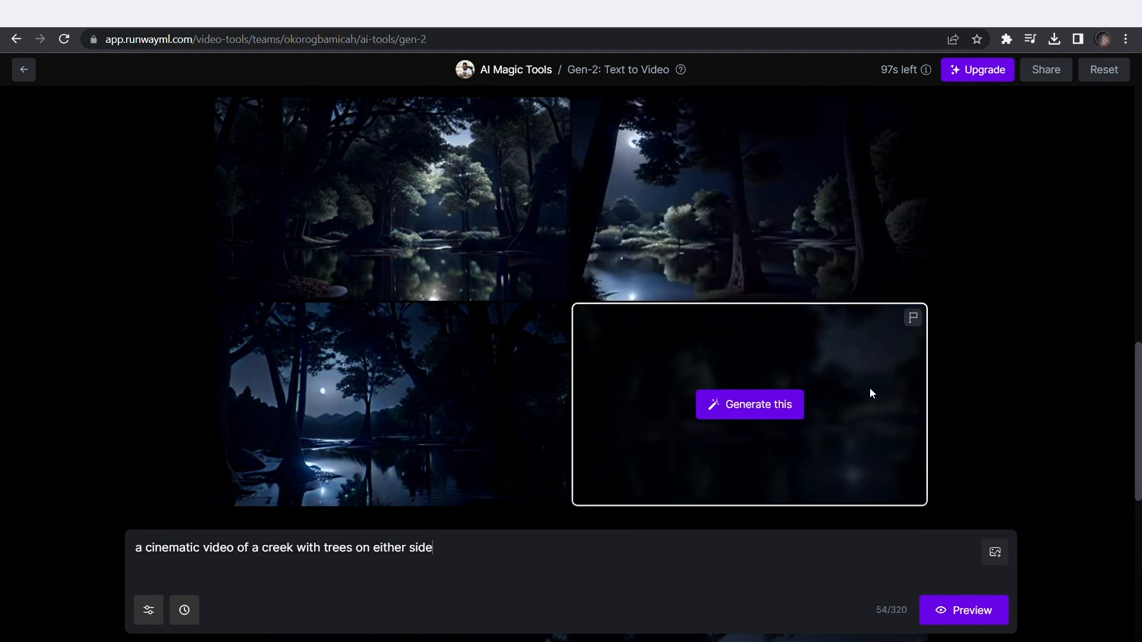
left_click(748, 405)
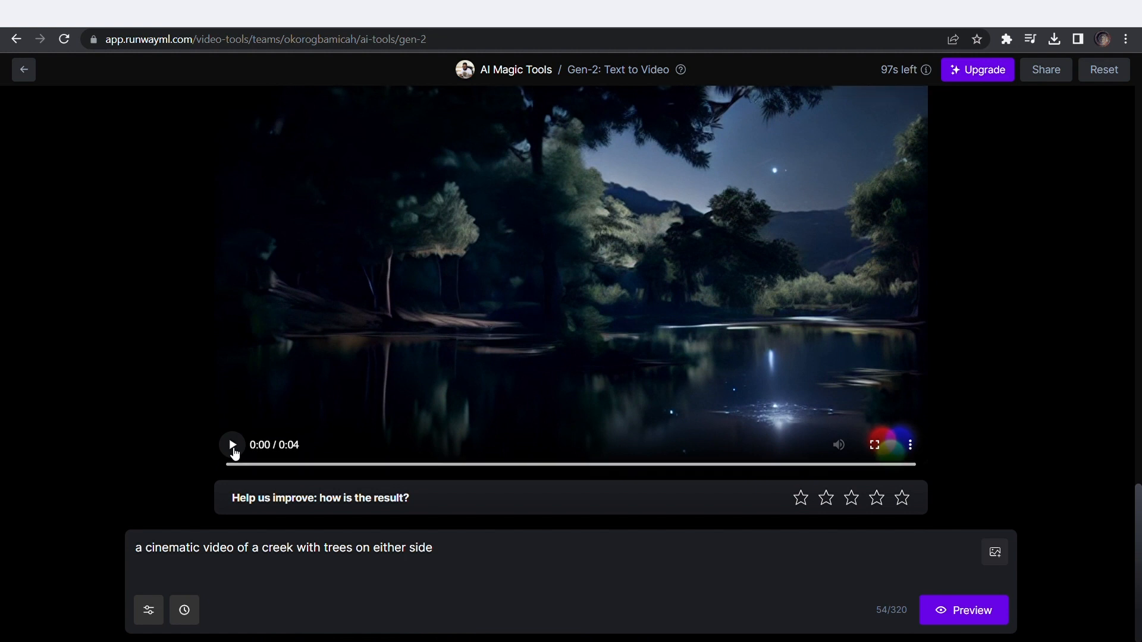
left_click(232, 445)
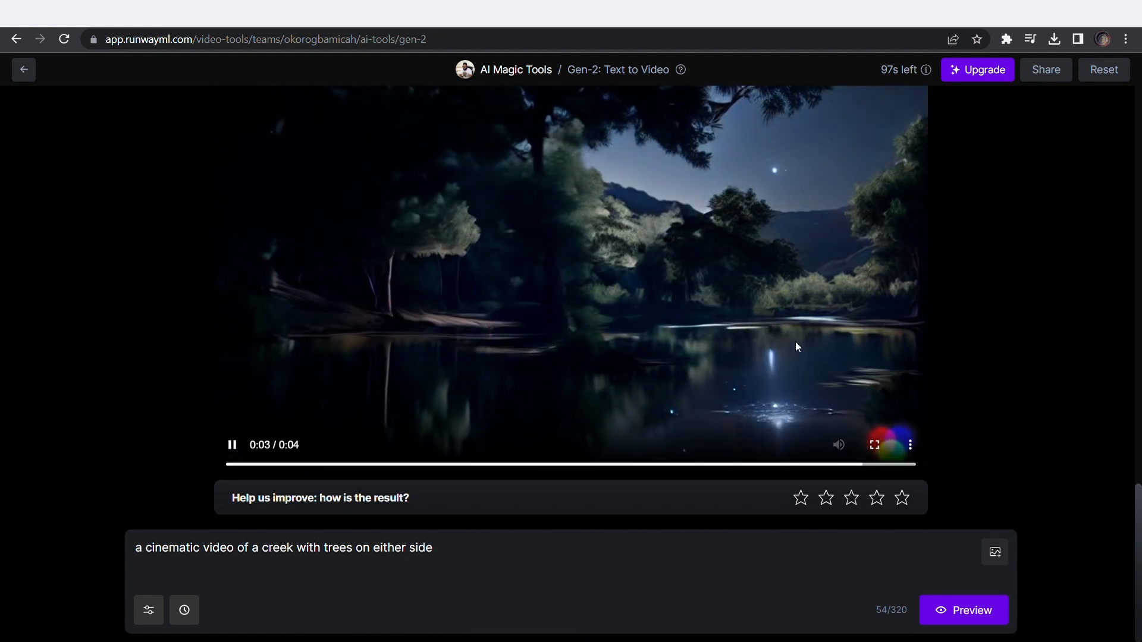
scroll("down", 3)
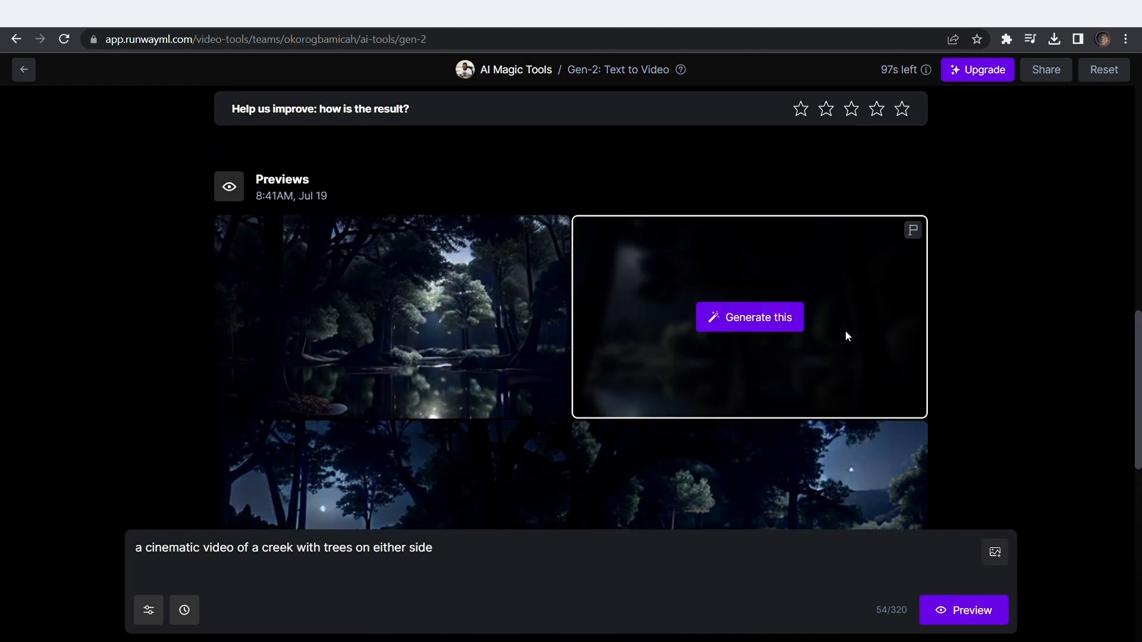
Scroll through the Get inspired gallery of community Gen-2 example videos.
scroll("down", 3)
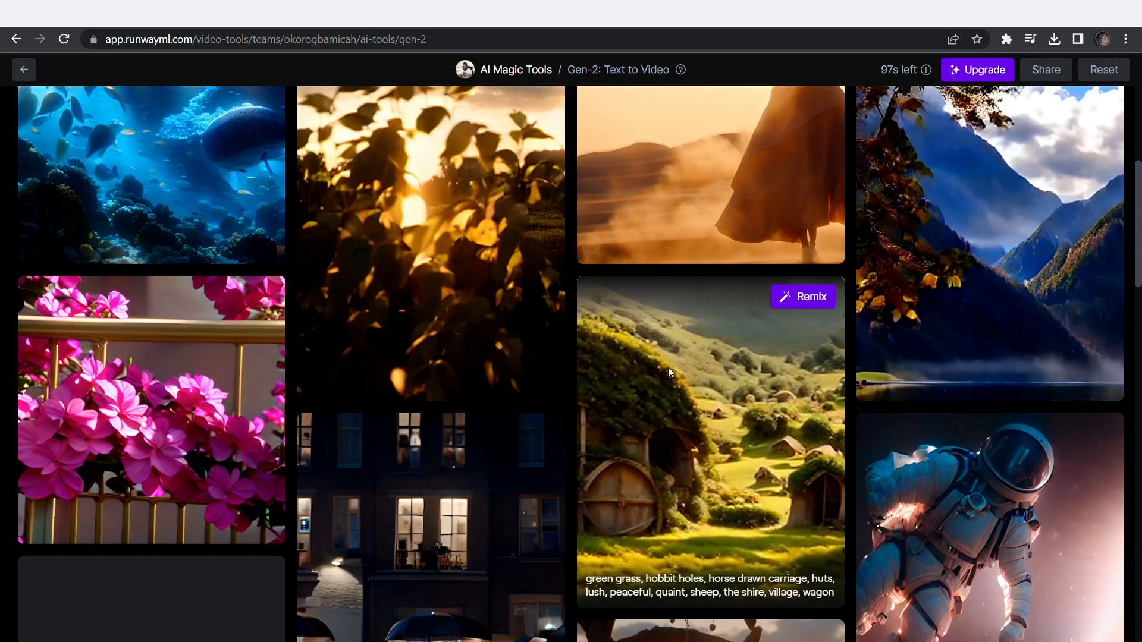
scroll("down", 3)
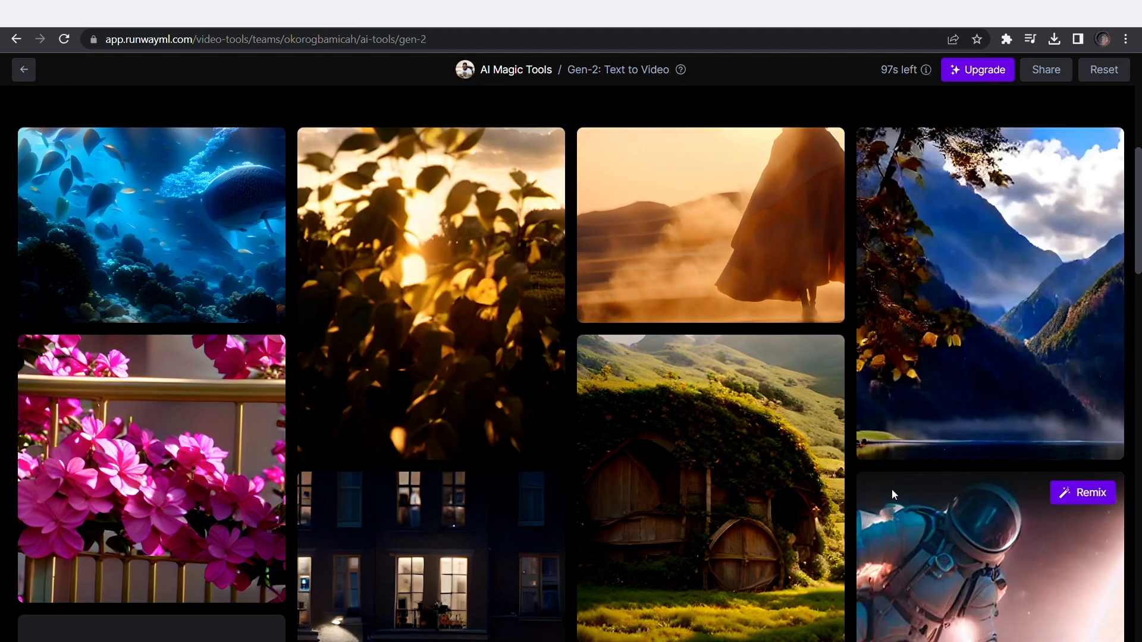
scroll("down", 3)
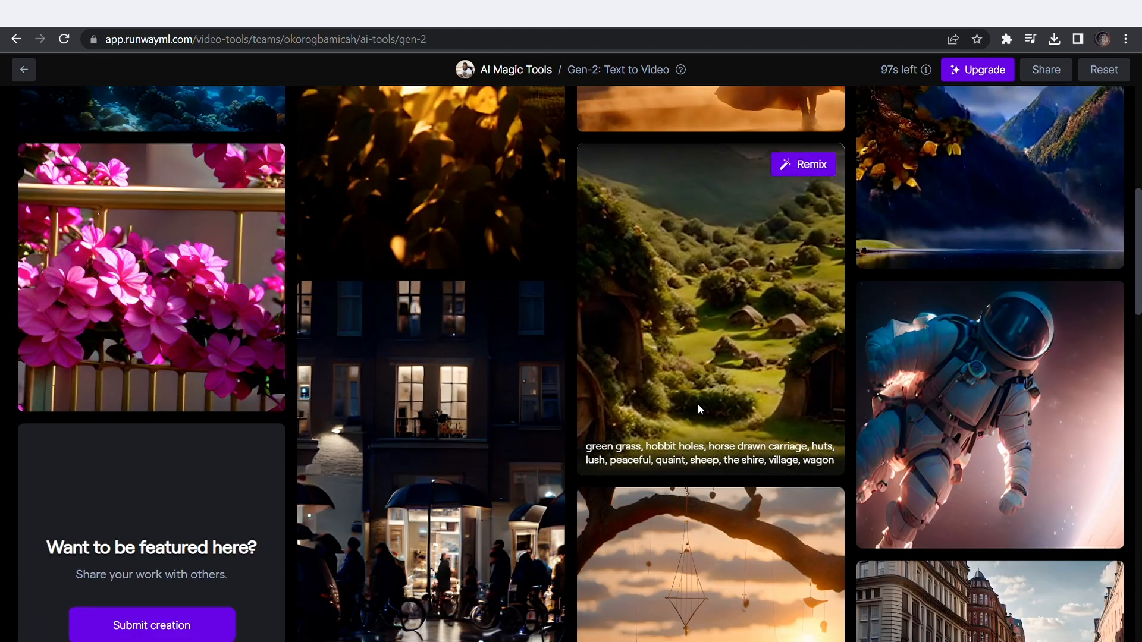
scroll("down", 3)
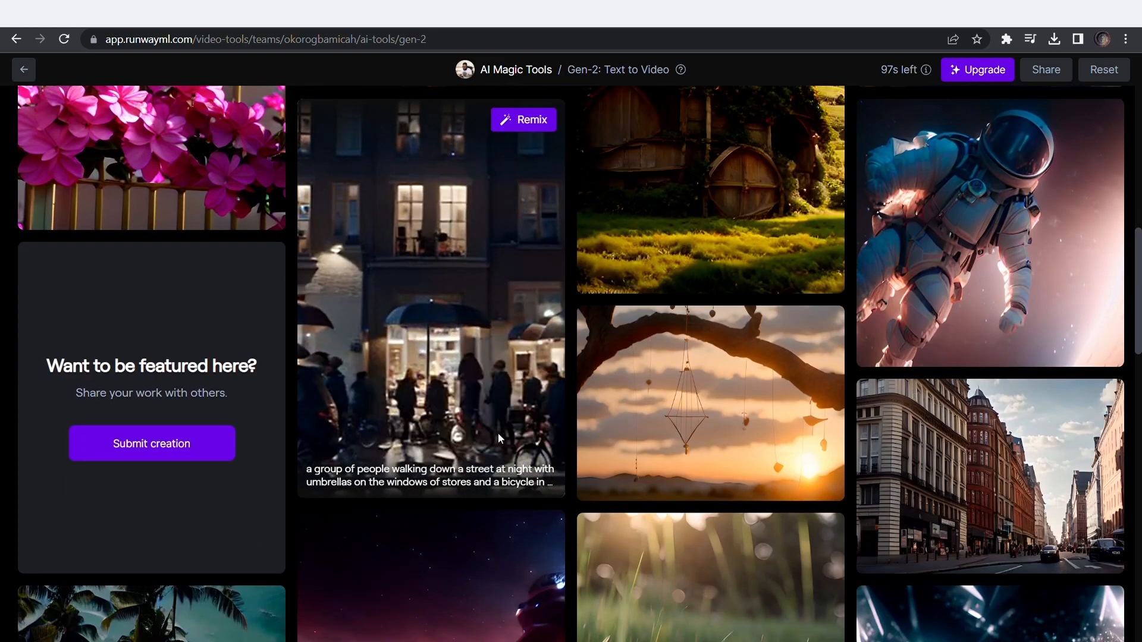
scroll("down", 3)
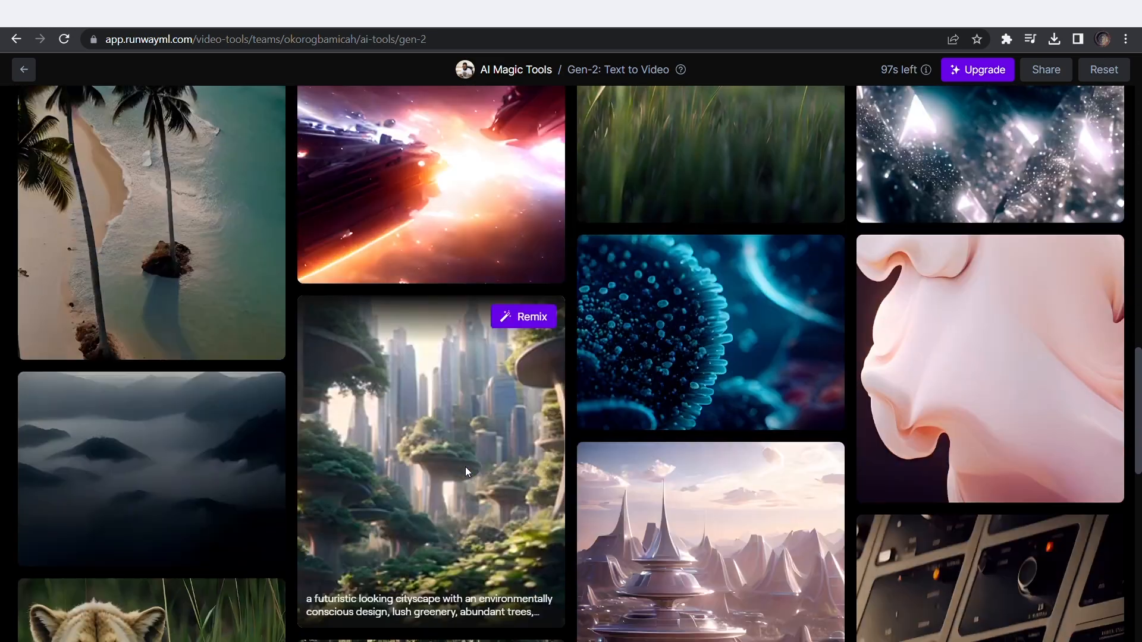
scroll("down", 3)
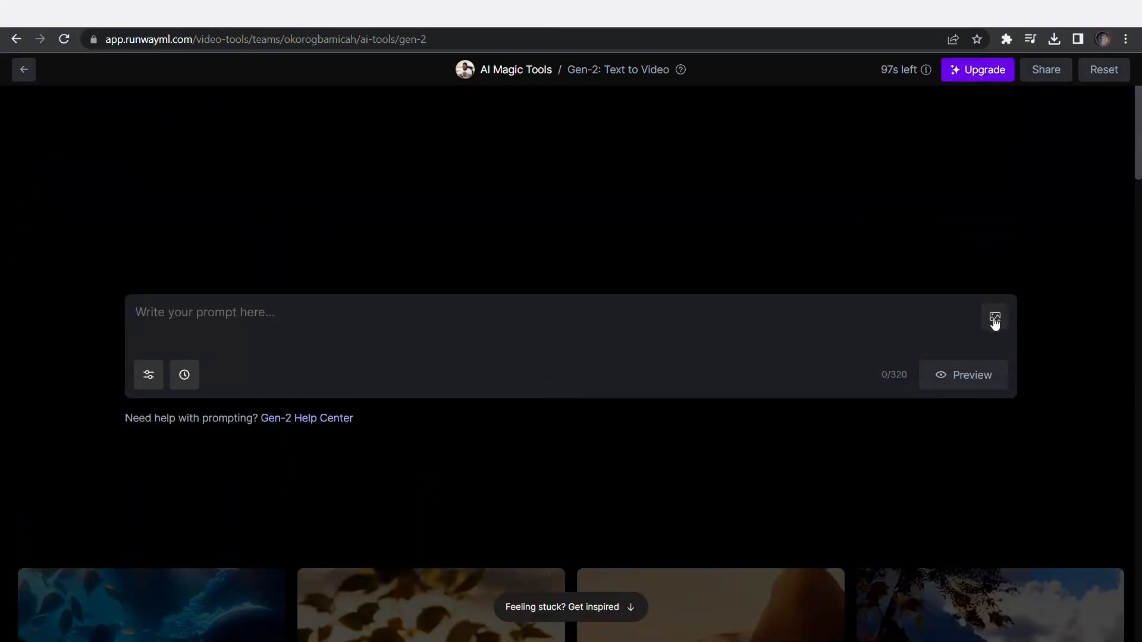
Attach a cyberpunk image and enter the prompt 'a man in a cyberpunk street with flying cars'.
left_click(993, 318)
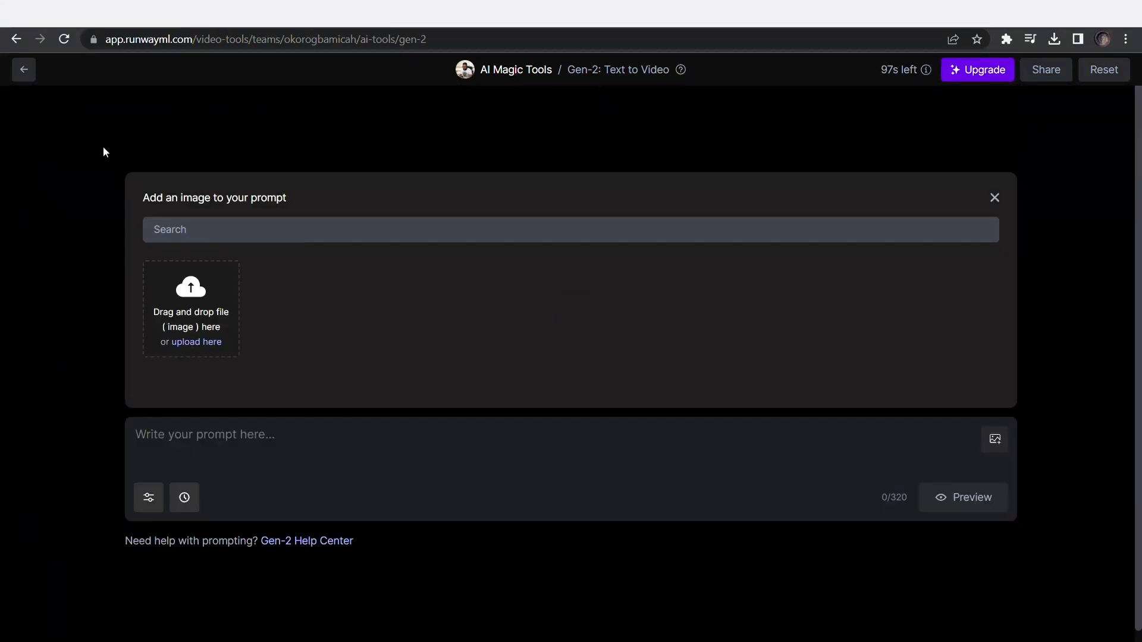
left_click(195, 341)
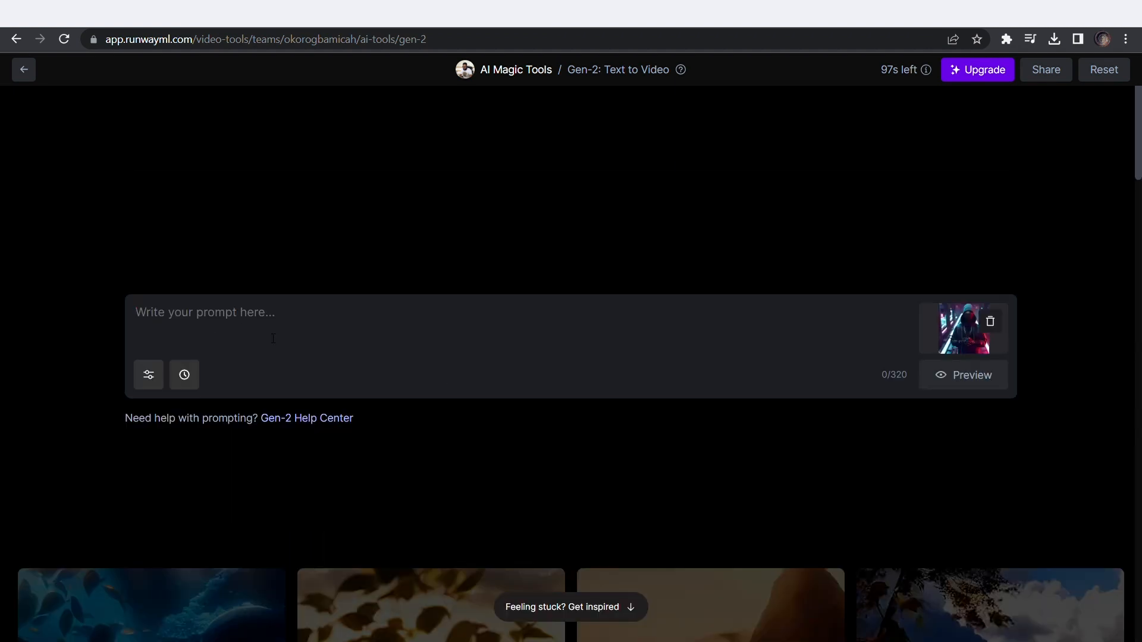
type("a man in a cyberpunk")
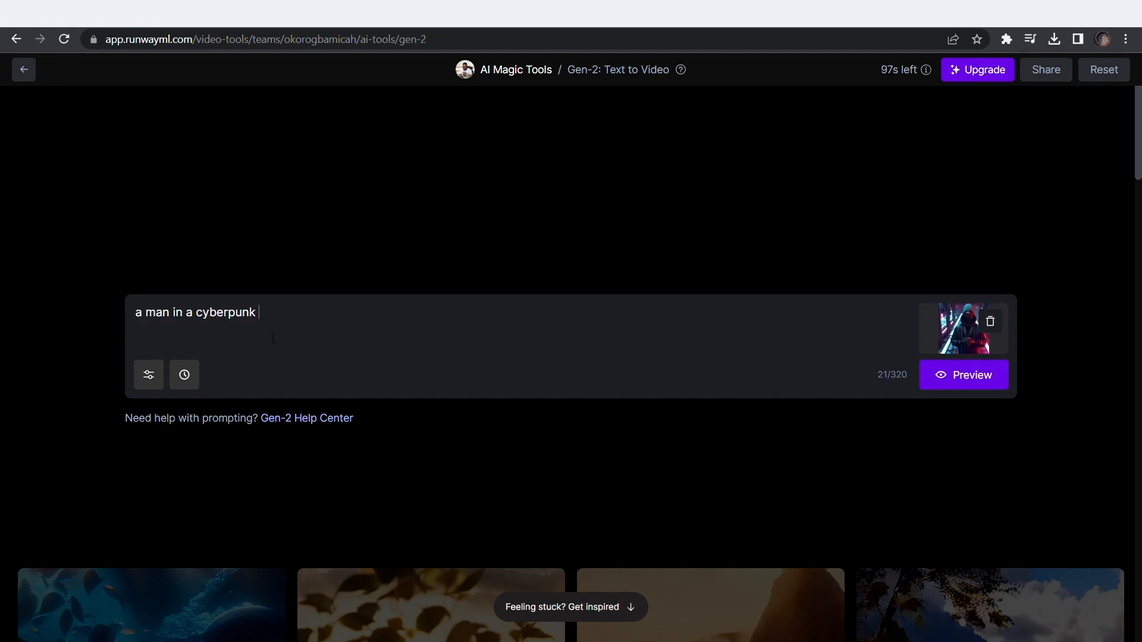
type("street with flying cars")
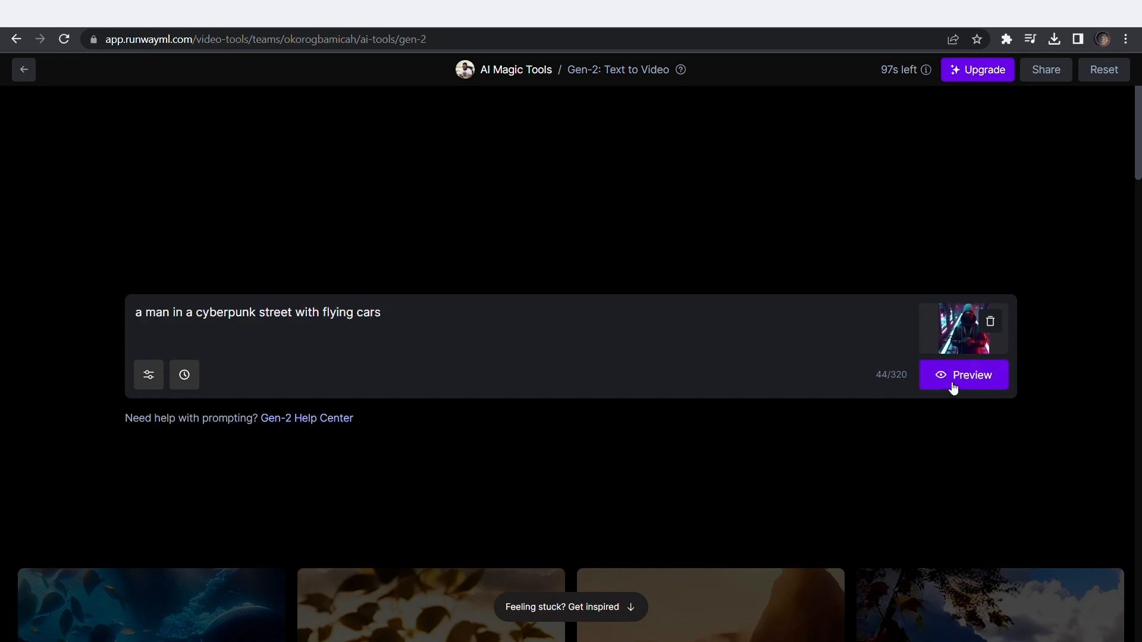
Generate preview stills, turn the fourth into a four-second video, and play it.
left_click(964, 374)
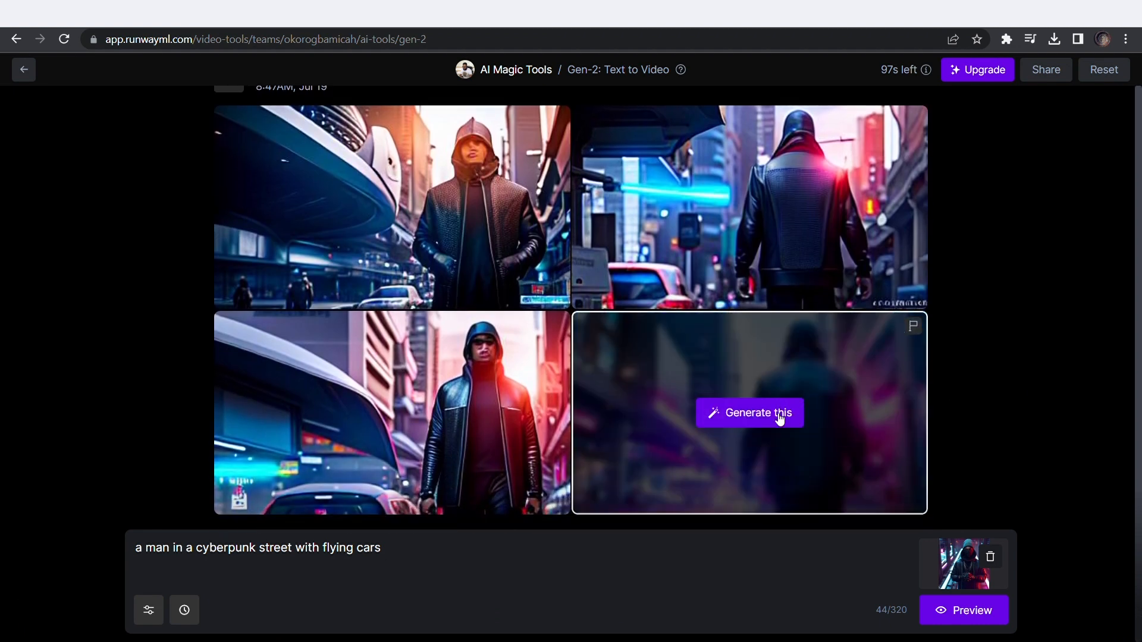
left_click(749, 413)
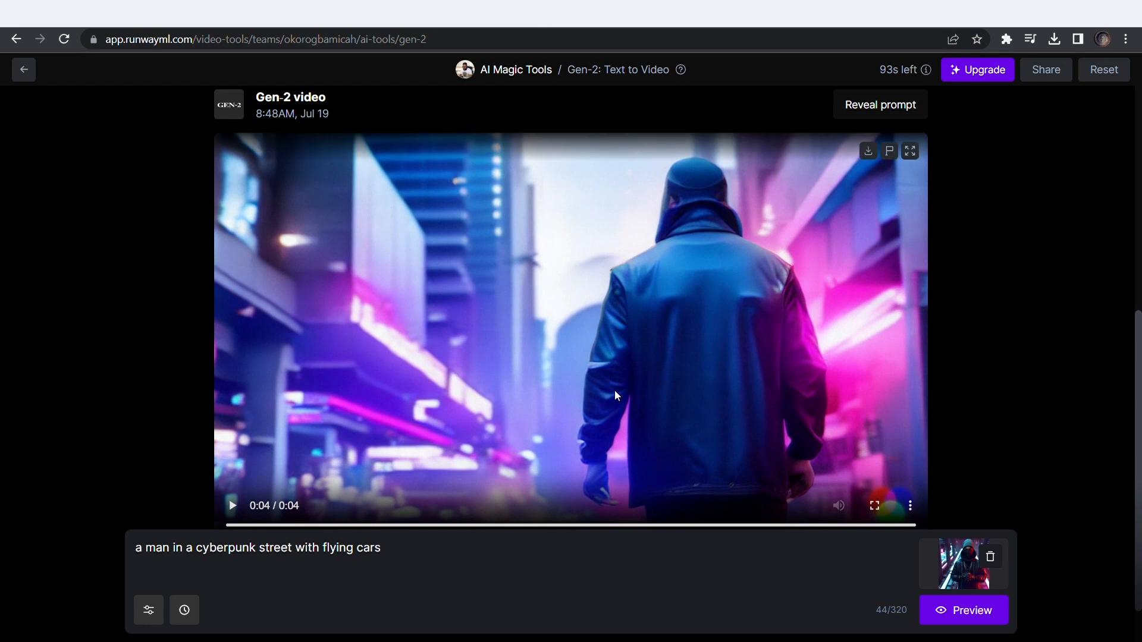
left_click(231, 505)
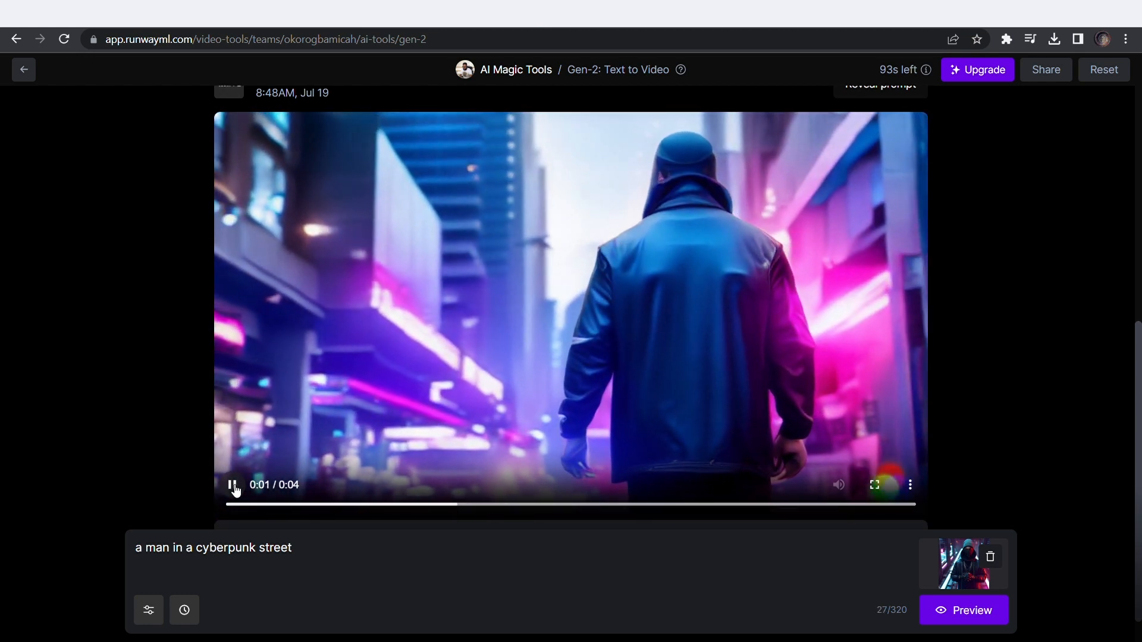
Go back to the Runway dashboard and scroll down to Popular AI Magic Tools.
left_click(24, 69)
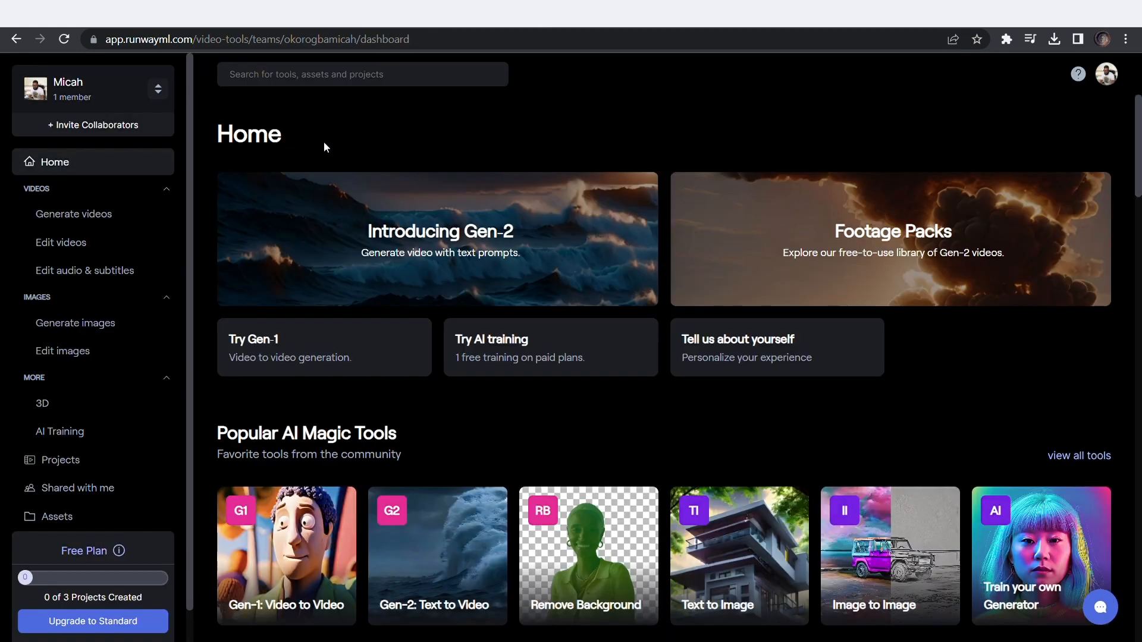
scroll("down", 3)
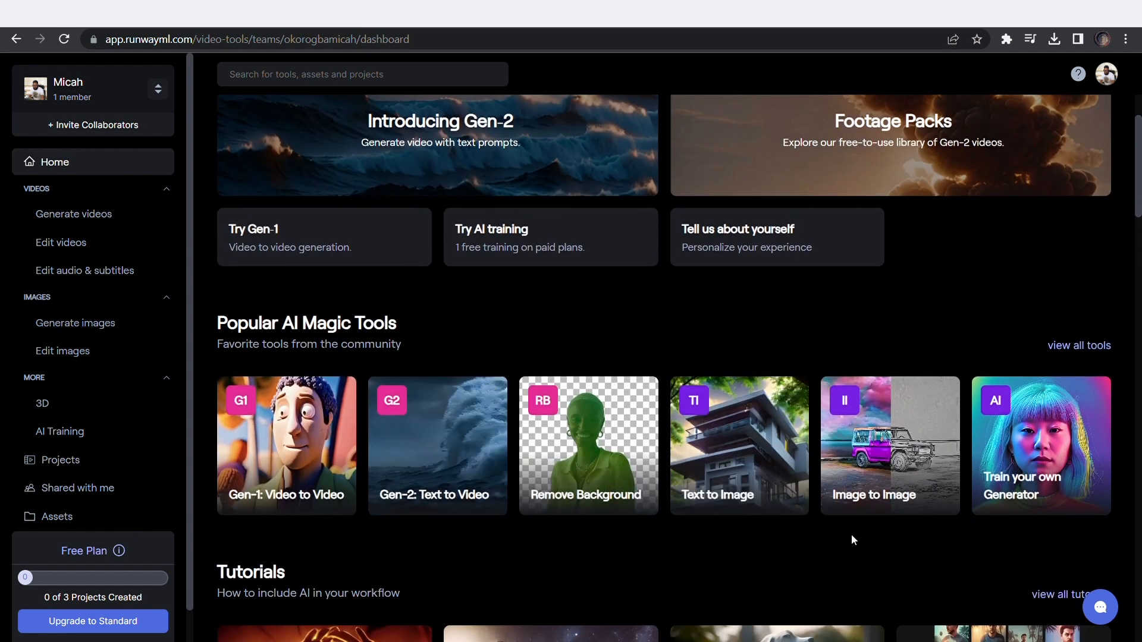
scroll("down", 3)
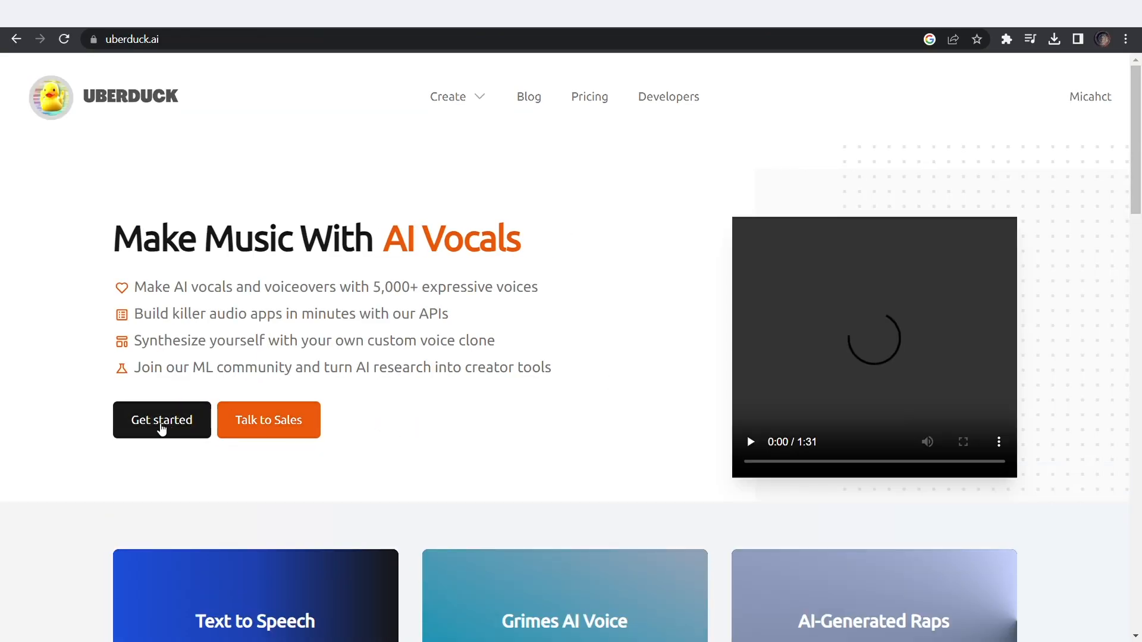
Start a new rap with the Mr.Krabs - YukiBeats beat and save it.
left_click(161, 419)
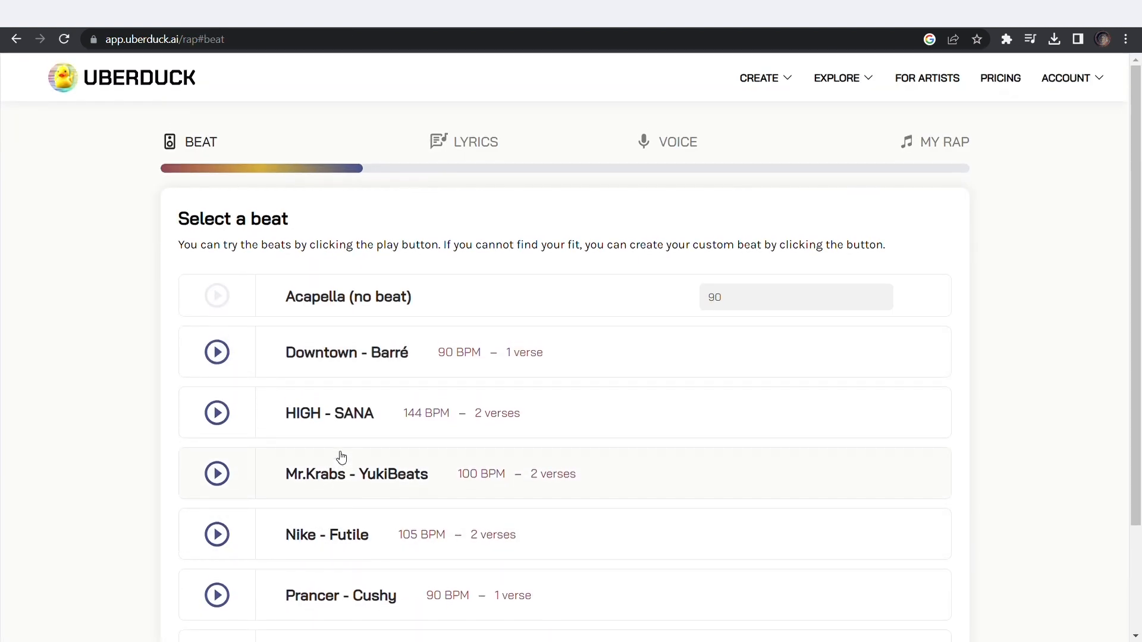
left_click(217, 474)
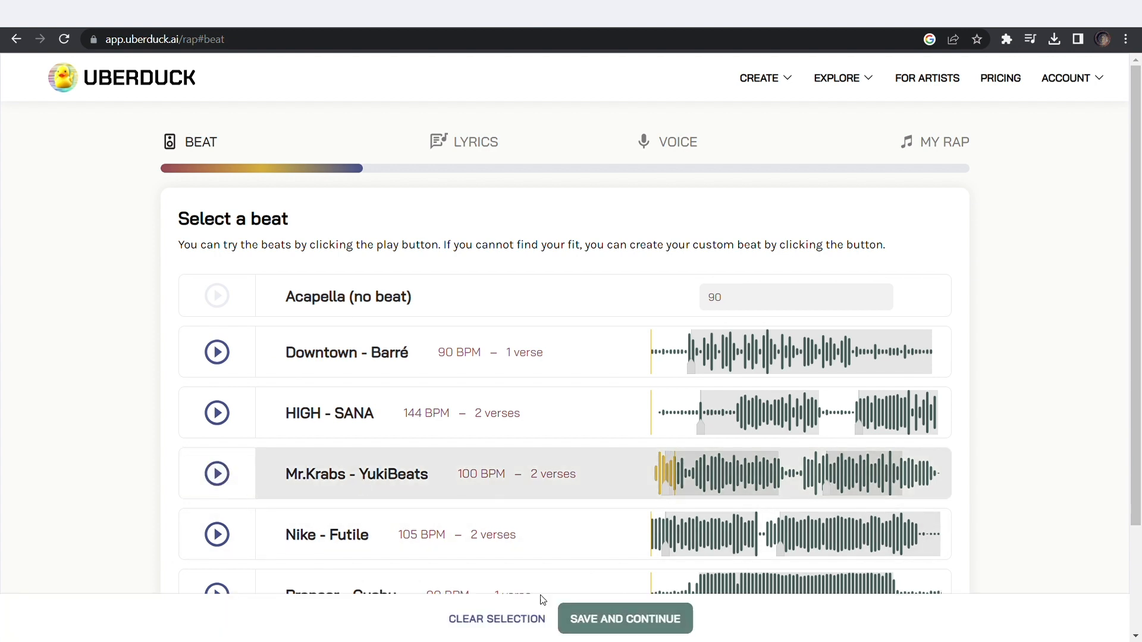
left_click(624, 619)
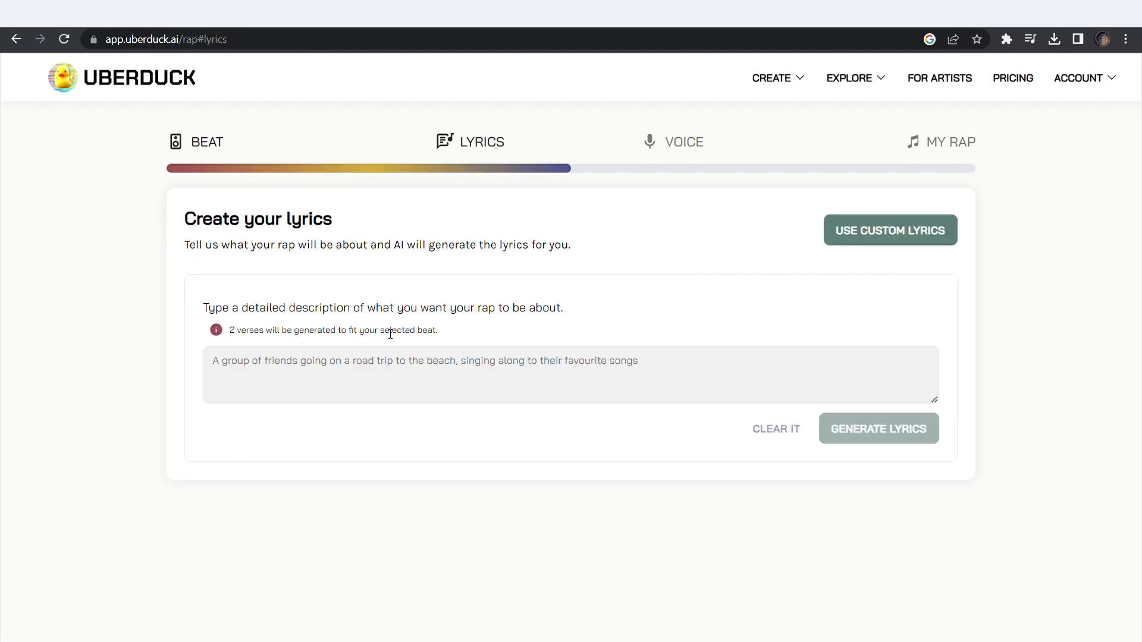
Generate lyrics from the description 'a rap about spaghetti and meatballs'.
type("a rap about")
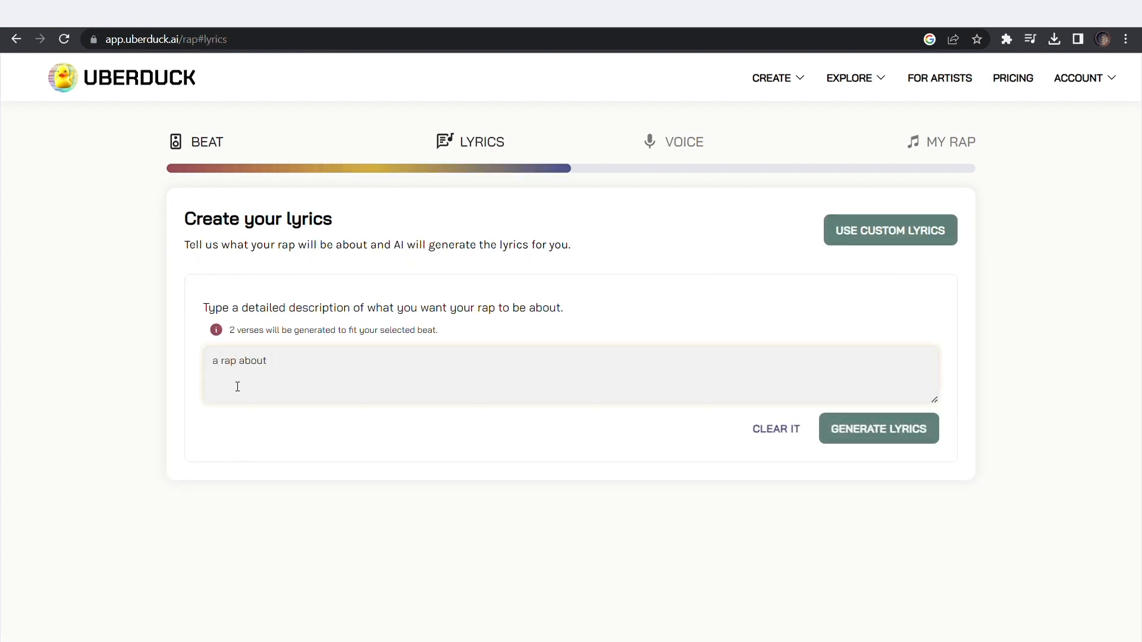
type("spaghetti and meat")
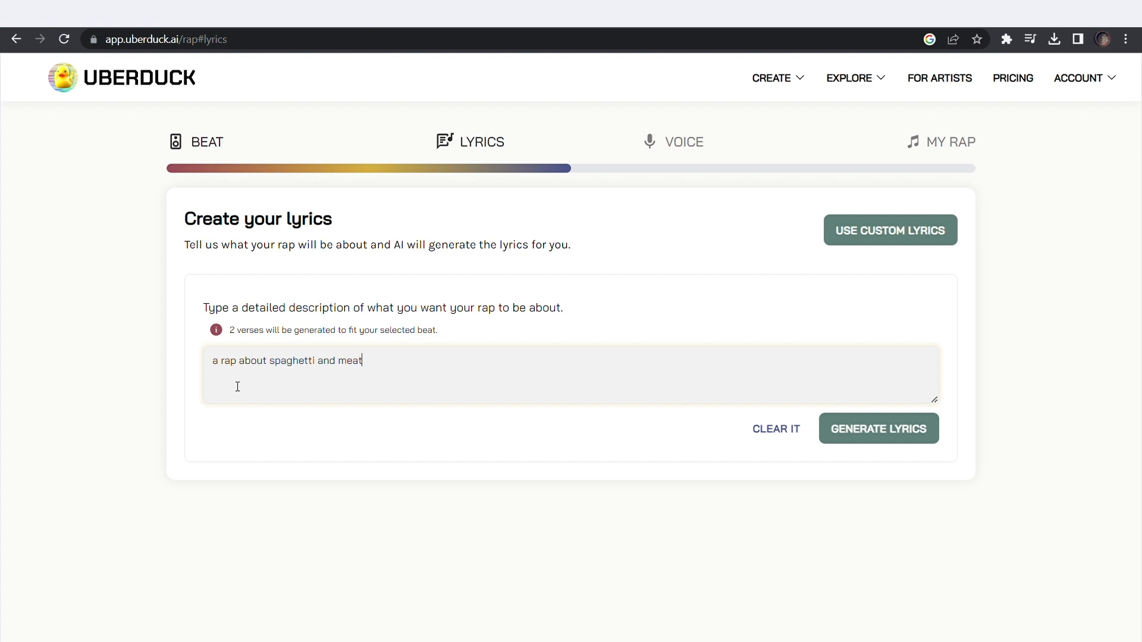
type("balls")
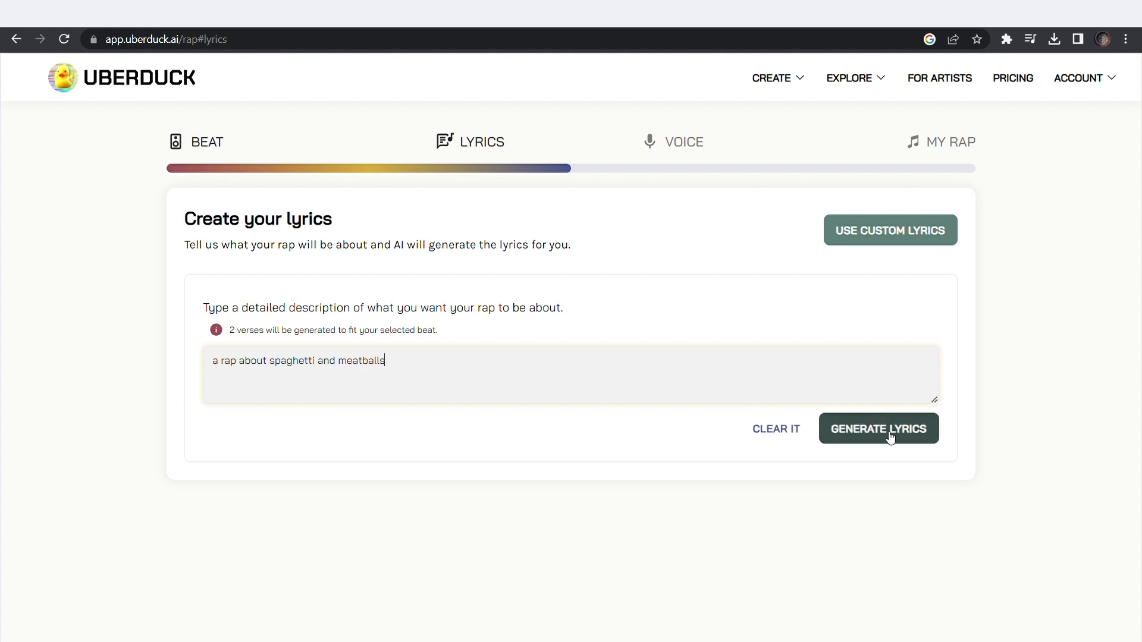
left_click(879, 428)
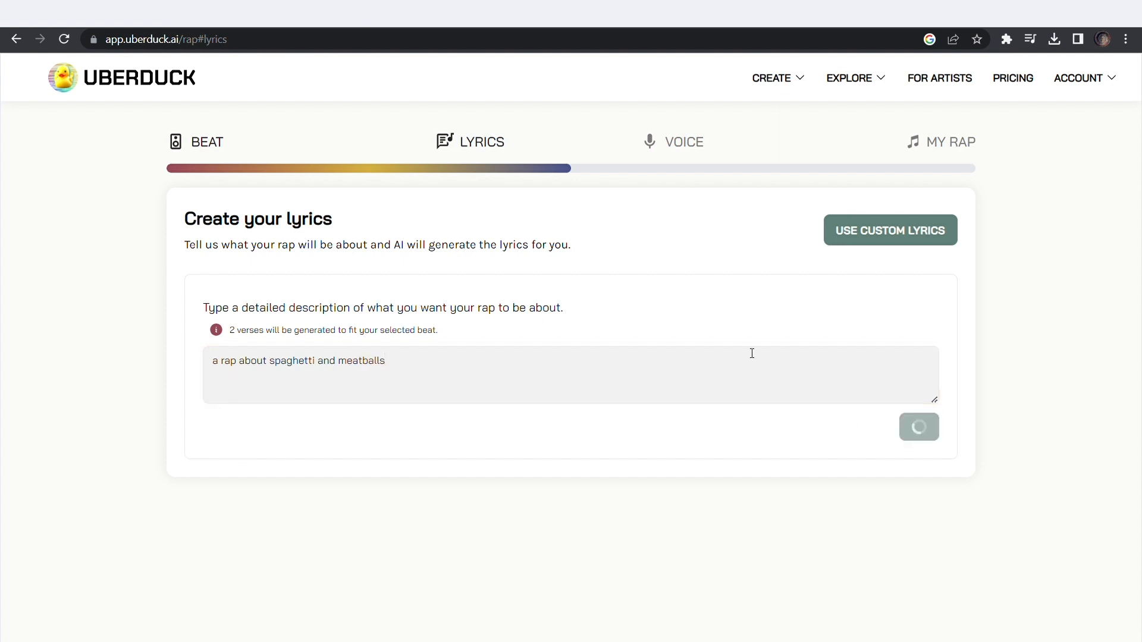
Save the Lyrical Beast lyrics and continue to the rapper voice step.
left_click(918, 427)
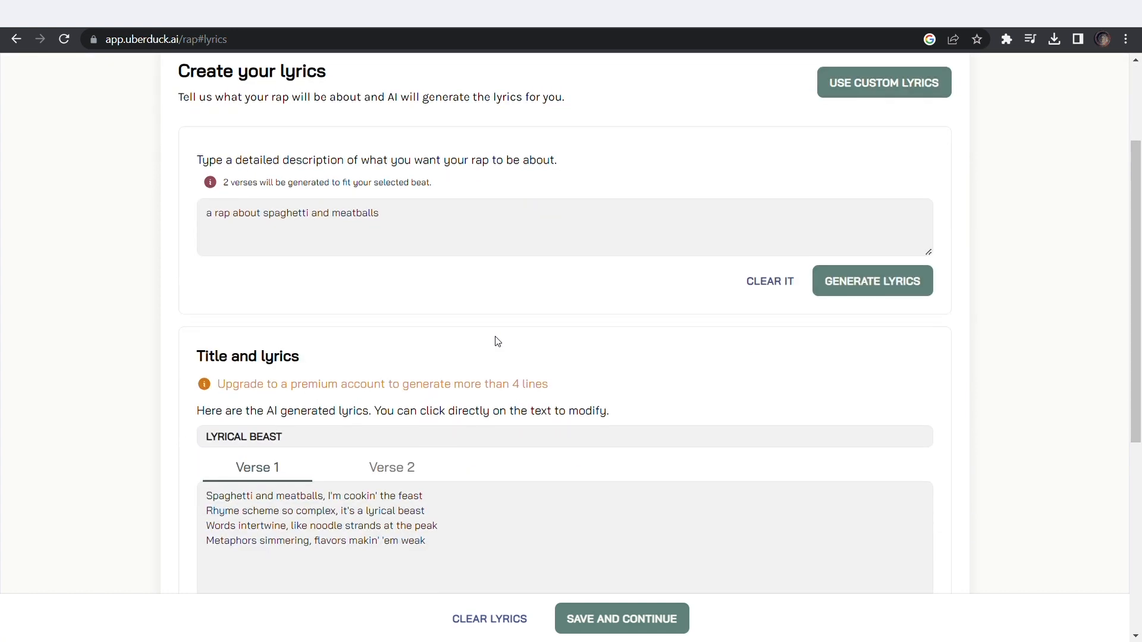
scroll("down", 3)
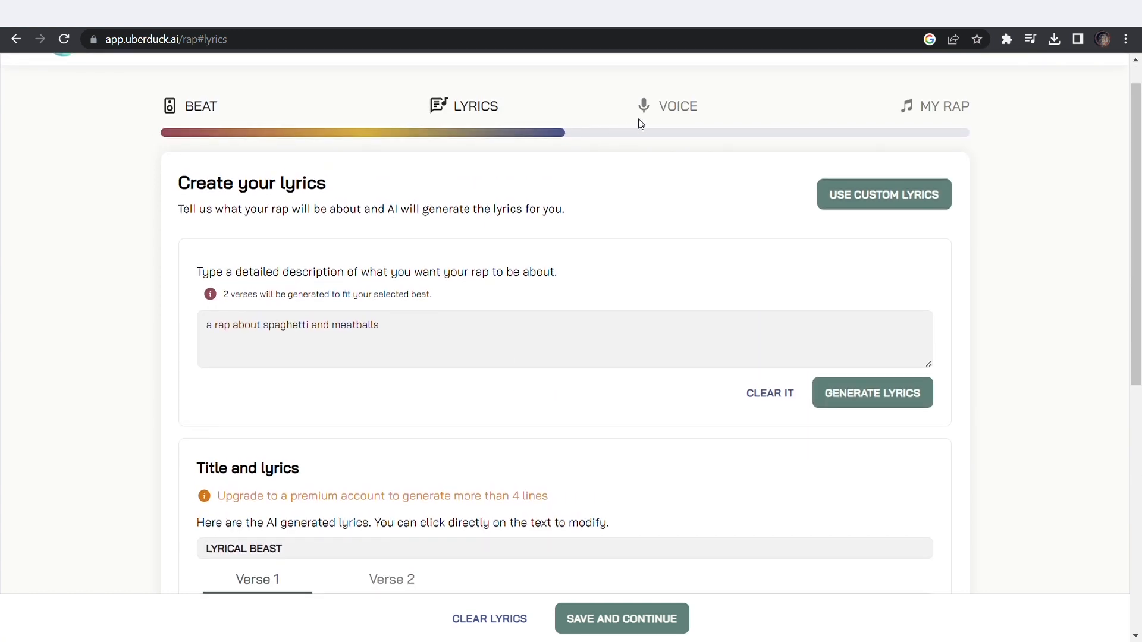
left_click(676, 106)
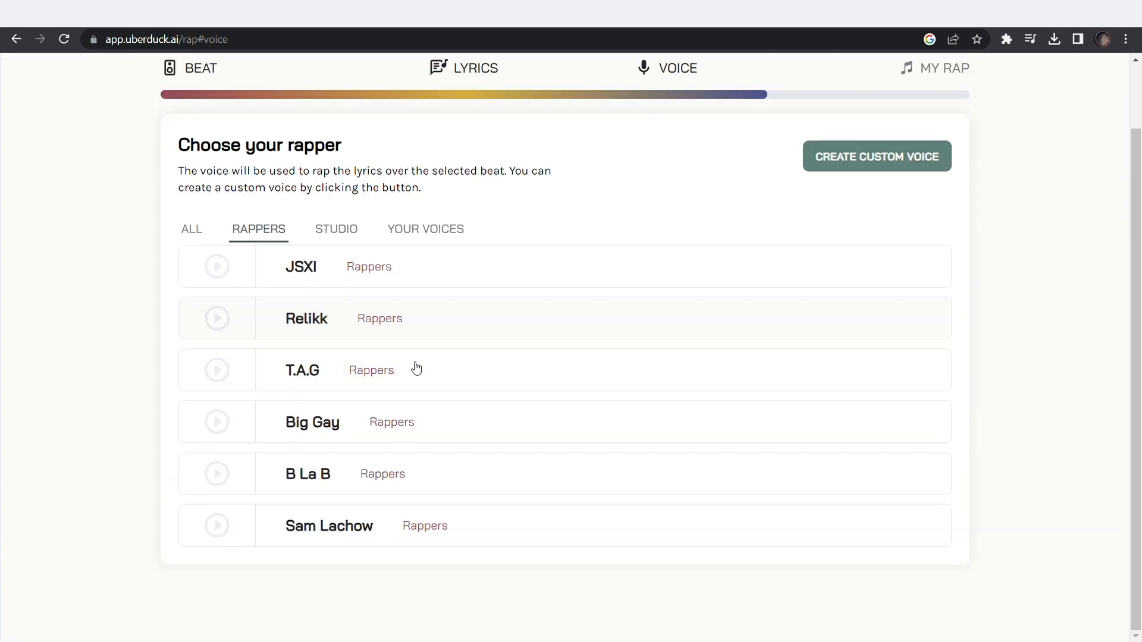
Pick the JSXI rapper voice, generate the 23-second rap, and play it.
left_click(191, 227)
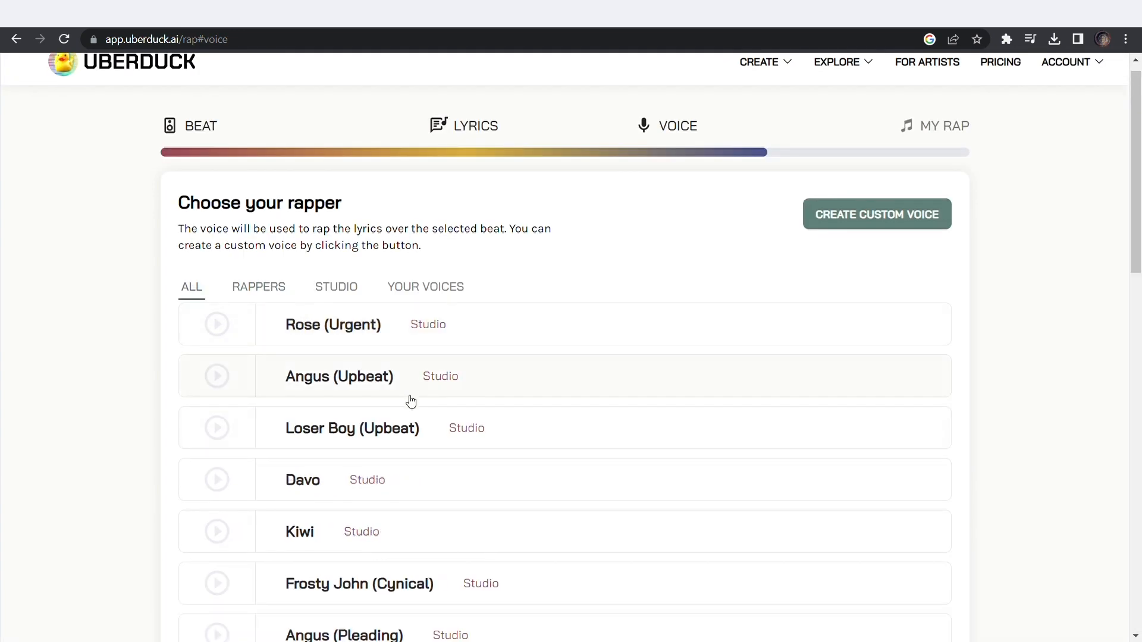
left_click(257, 286)
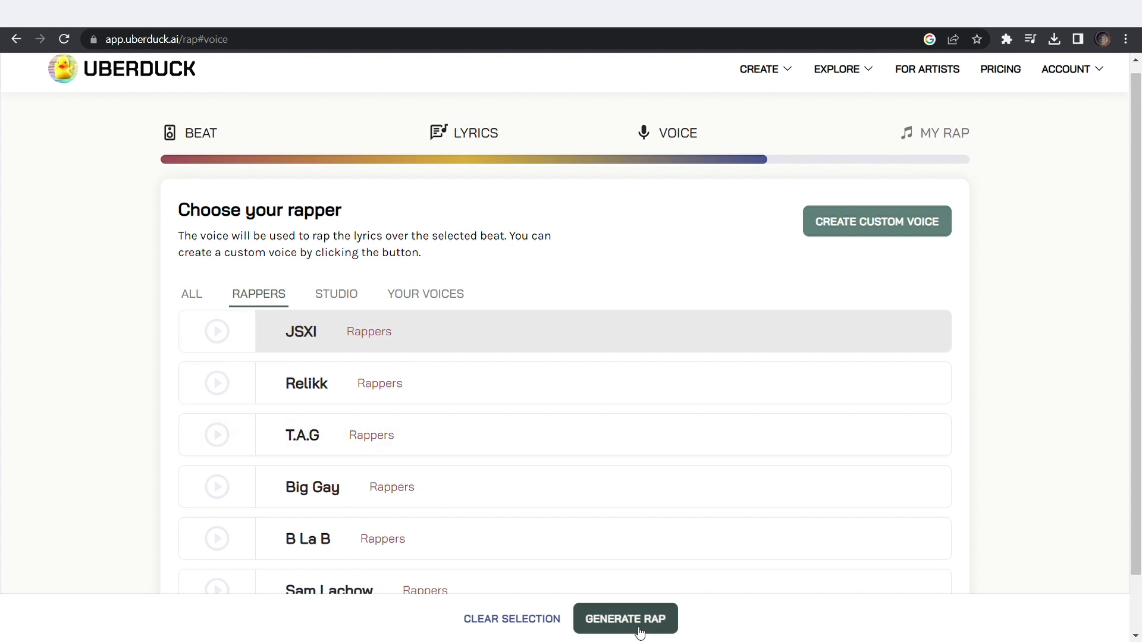
left_click(624, 619)
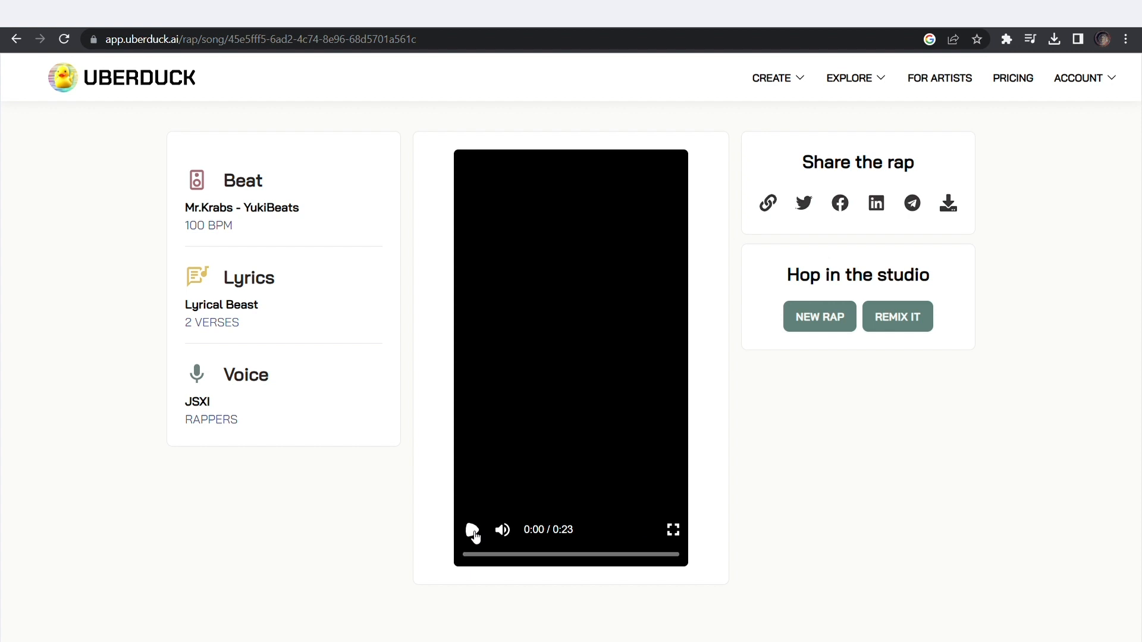
left_click(472, 529)
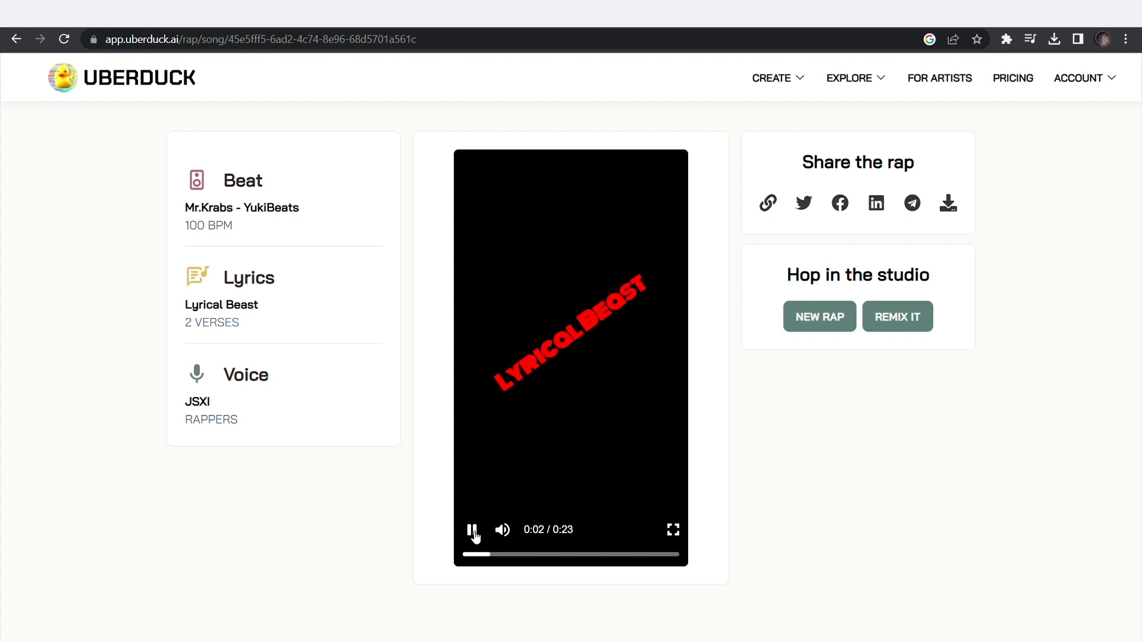